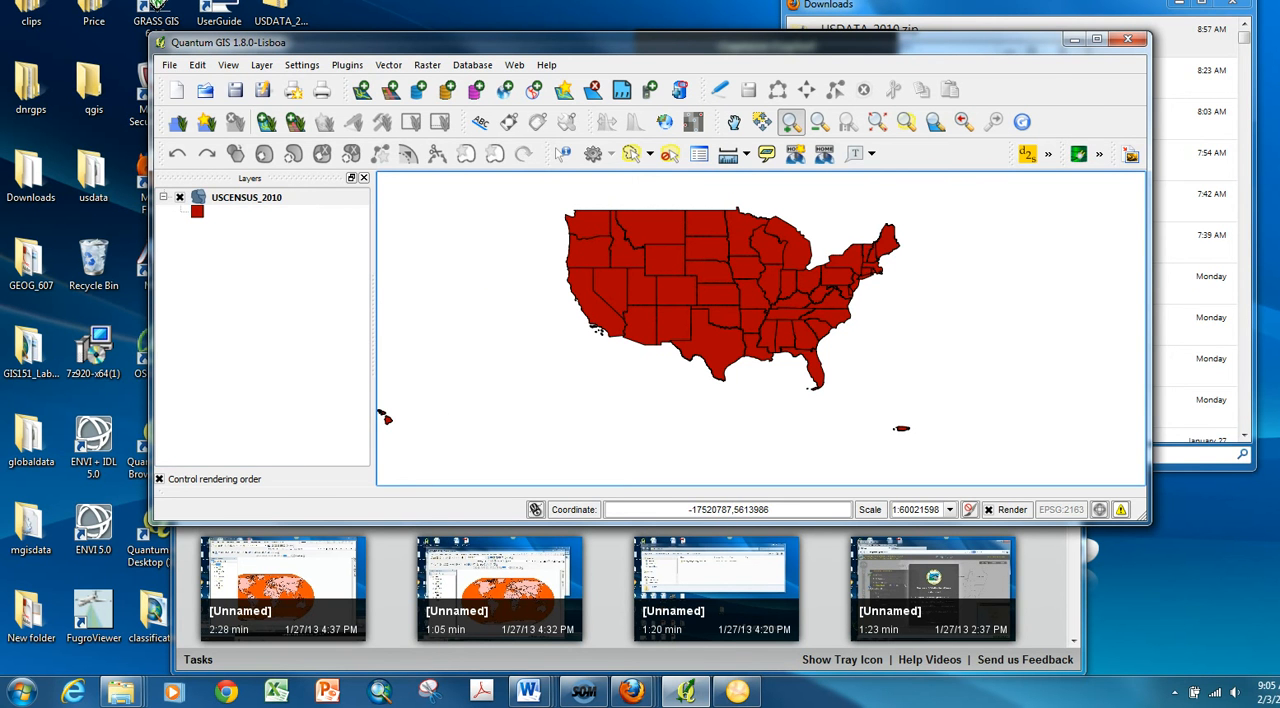
{"action": "mouse_move", "coordinate": [246, 197]}
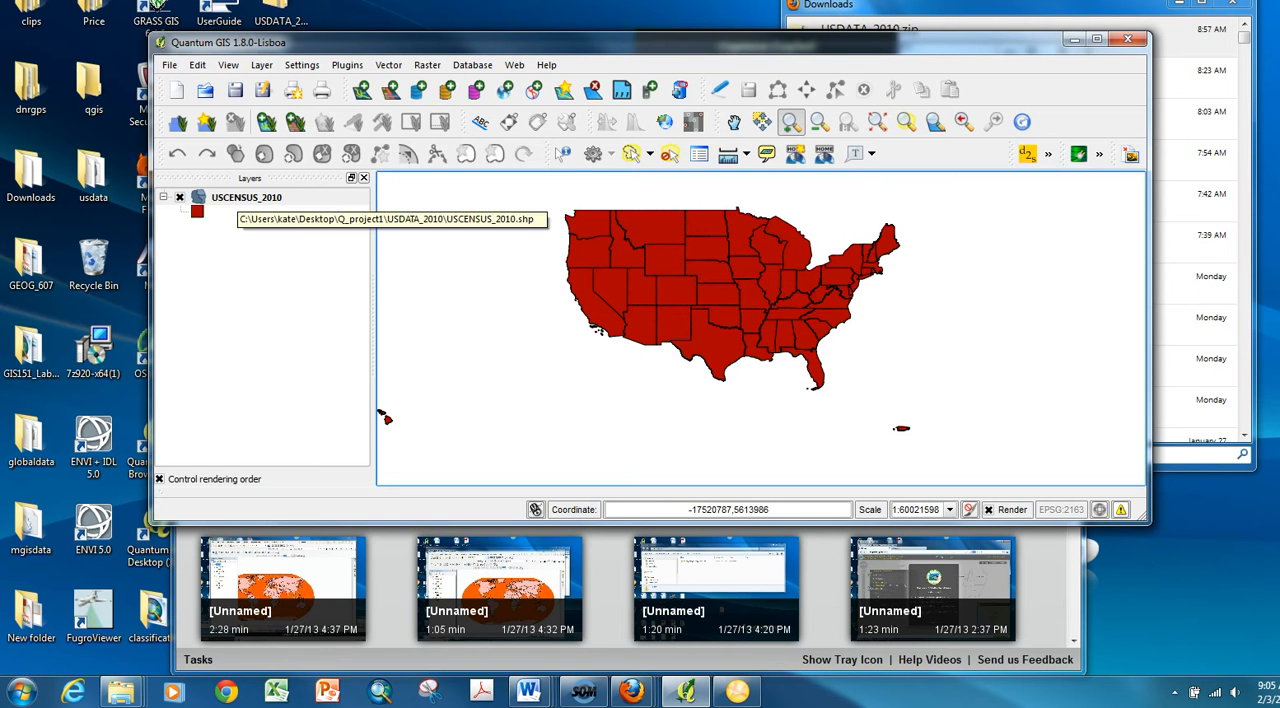
- Open the context menu of the USCENSUS_2010 layer in the Layers panel
{"action": "right_click", "coordinate": [246, 197]}
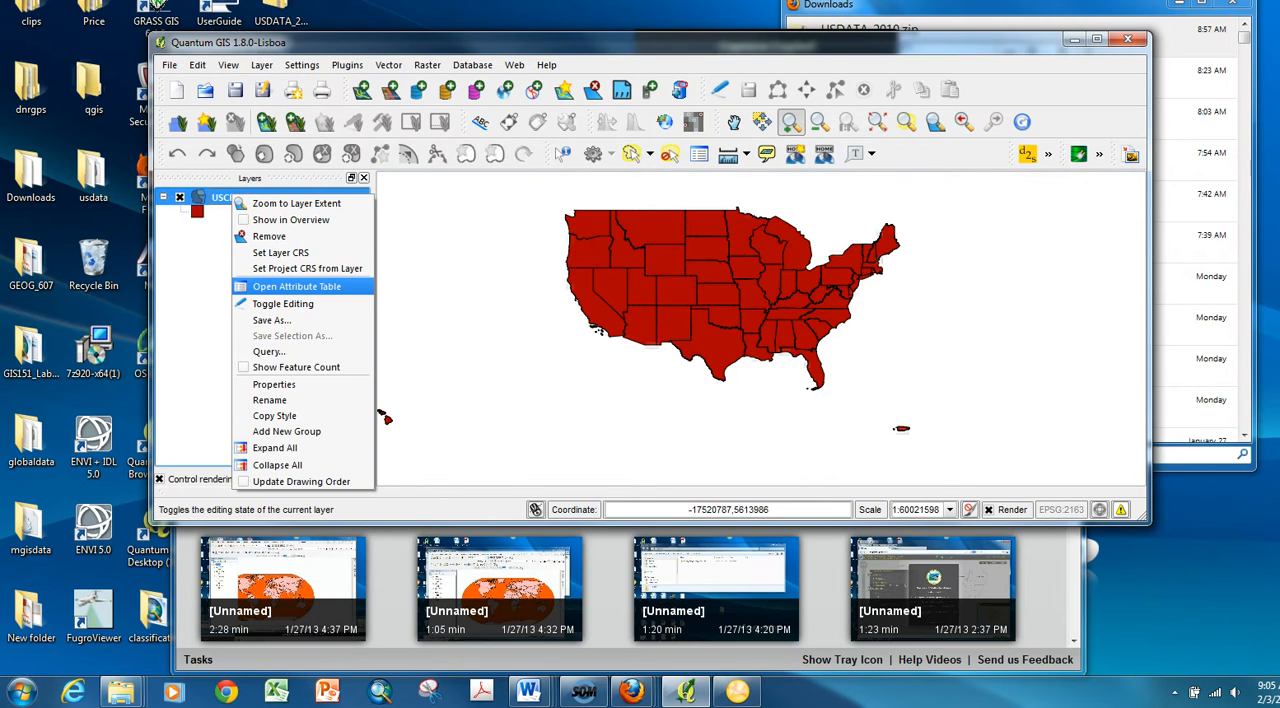
- Open the USCENSUS_2010 attribute table, select North Carolina, and scroll to For_rnt and For_sale
{"action": "left_click", "coordinate": [296, 286]}
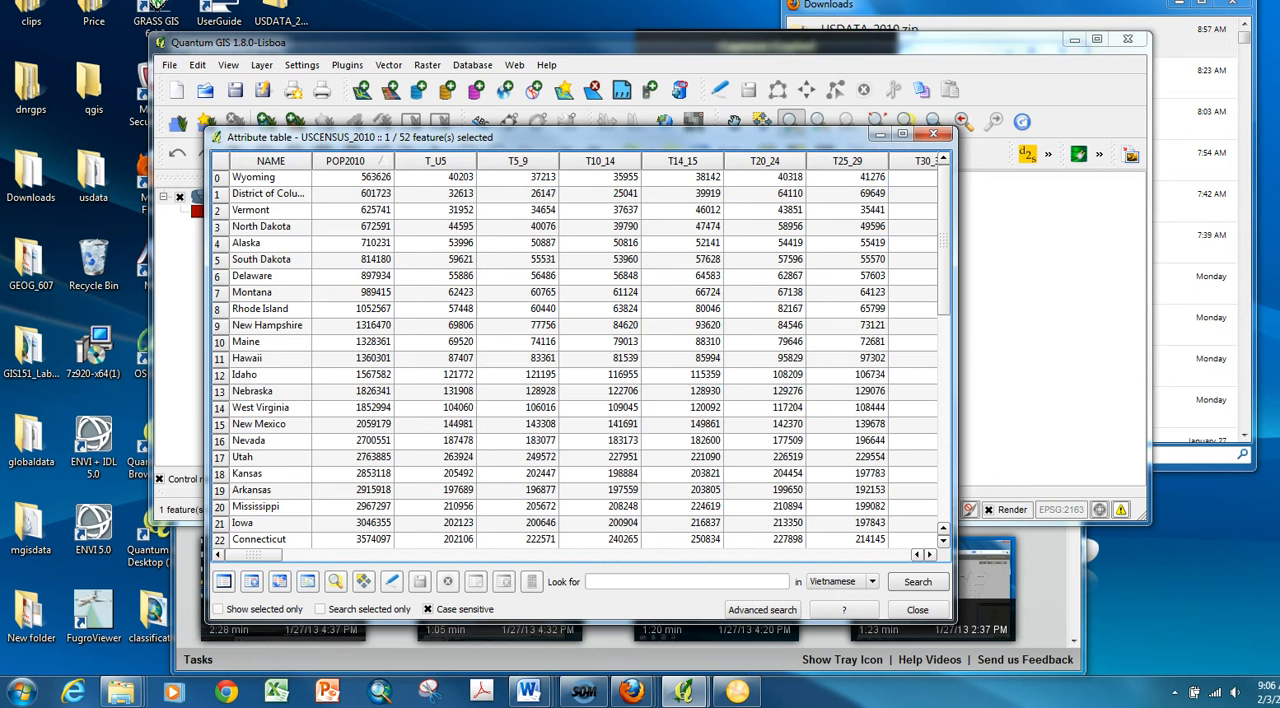
{"action": "left_click", "coordinate": [352, 160]}
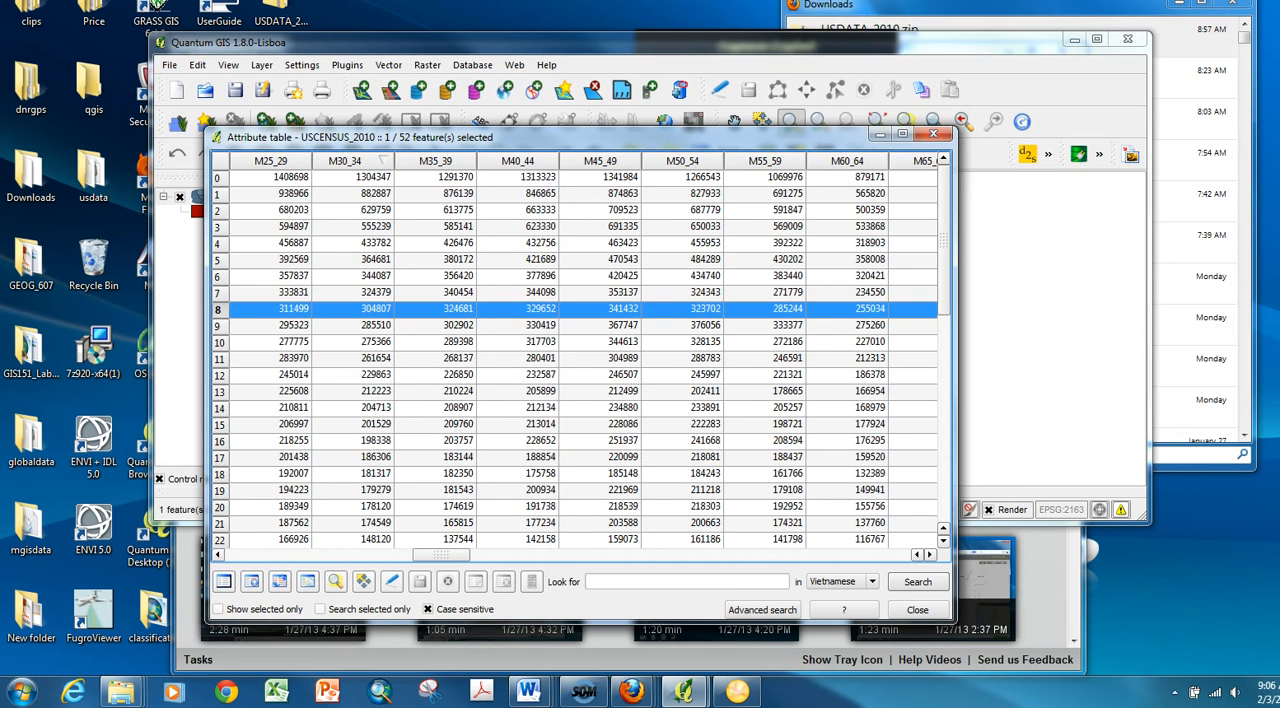
{"action": "scroll", "scroll_direction": "right", "scroll_amount": 3}
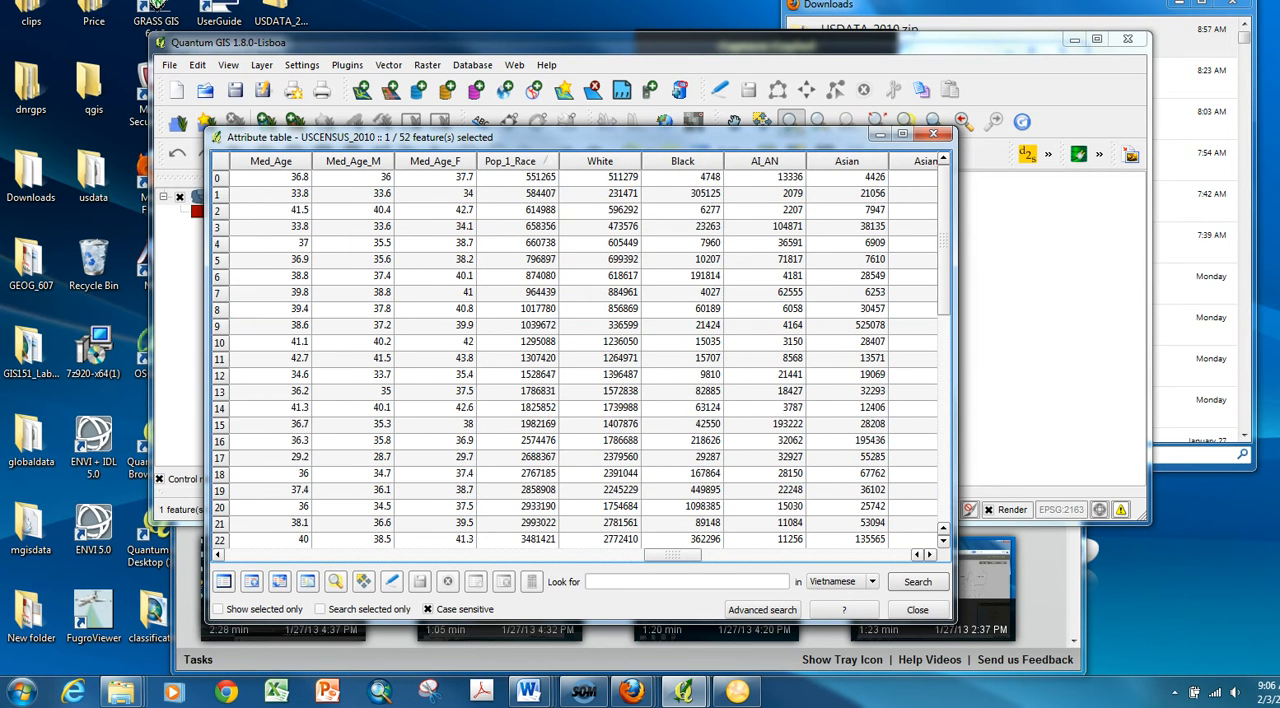
{"action": "scroll", "scroll_direction": "right", "scroll_amount": 3}
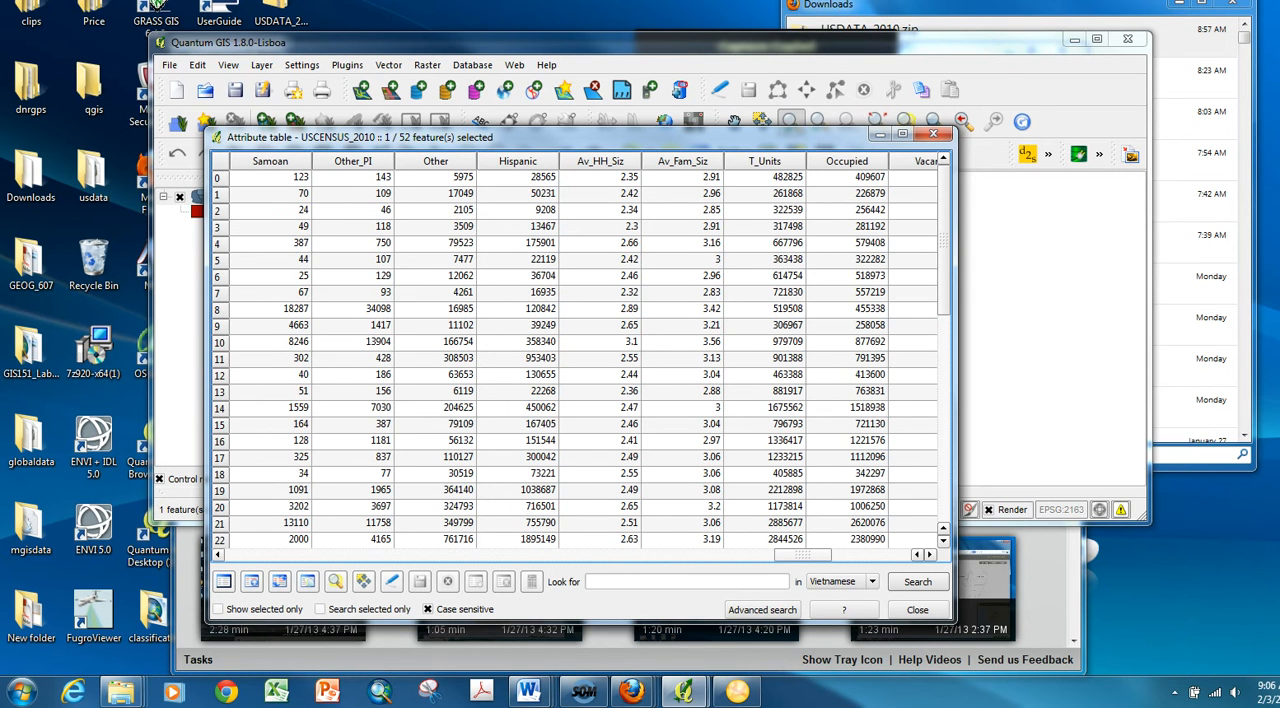
{"action": "scroll", "scroll_direction": "right", "scroll_amount": 3}
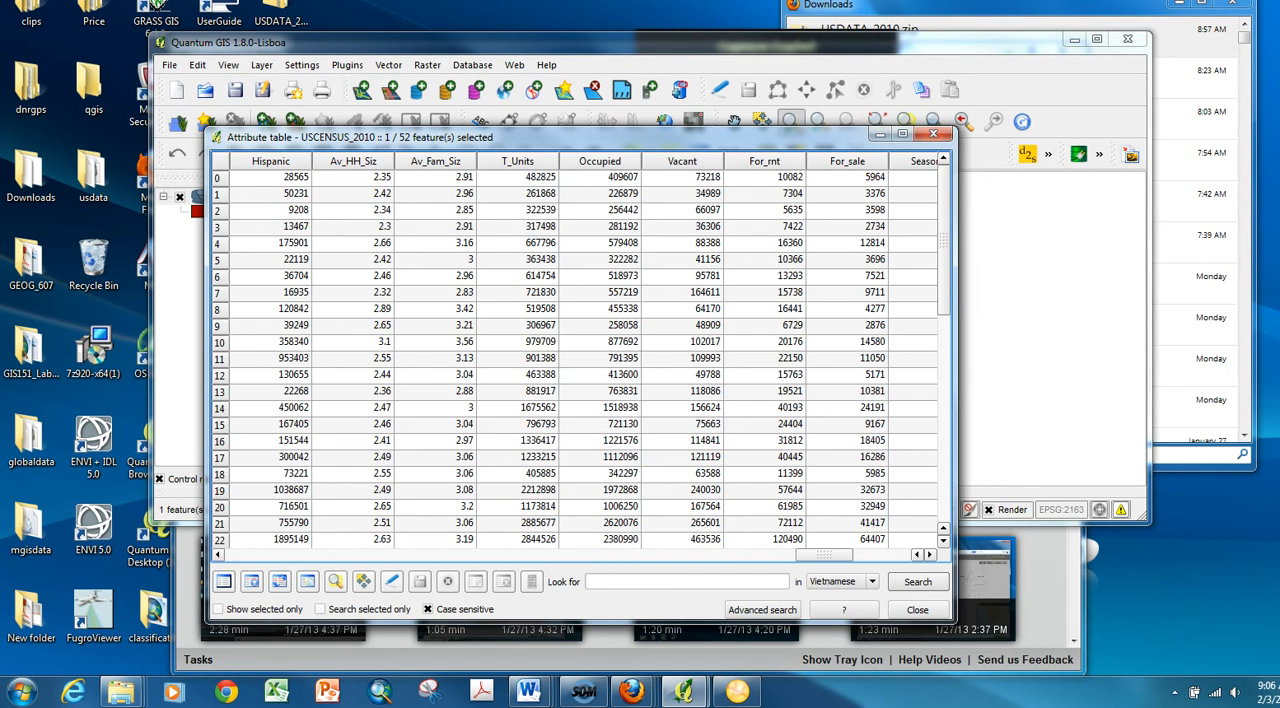
{"action": "scroll", "scroll_direction": "right", "scroll_amount": 3}
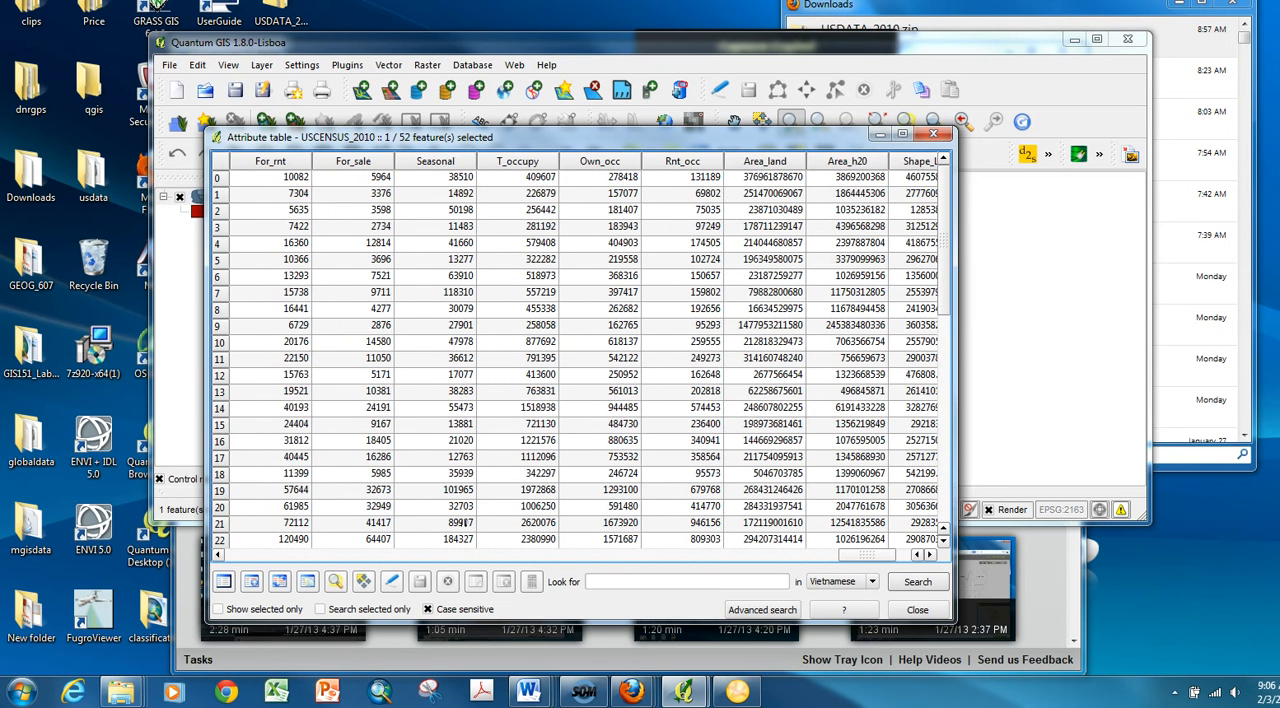
{"action": "scroll", "scroll_direction": "right", "scroll_amount": 3}
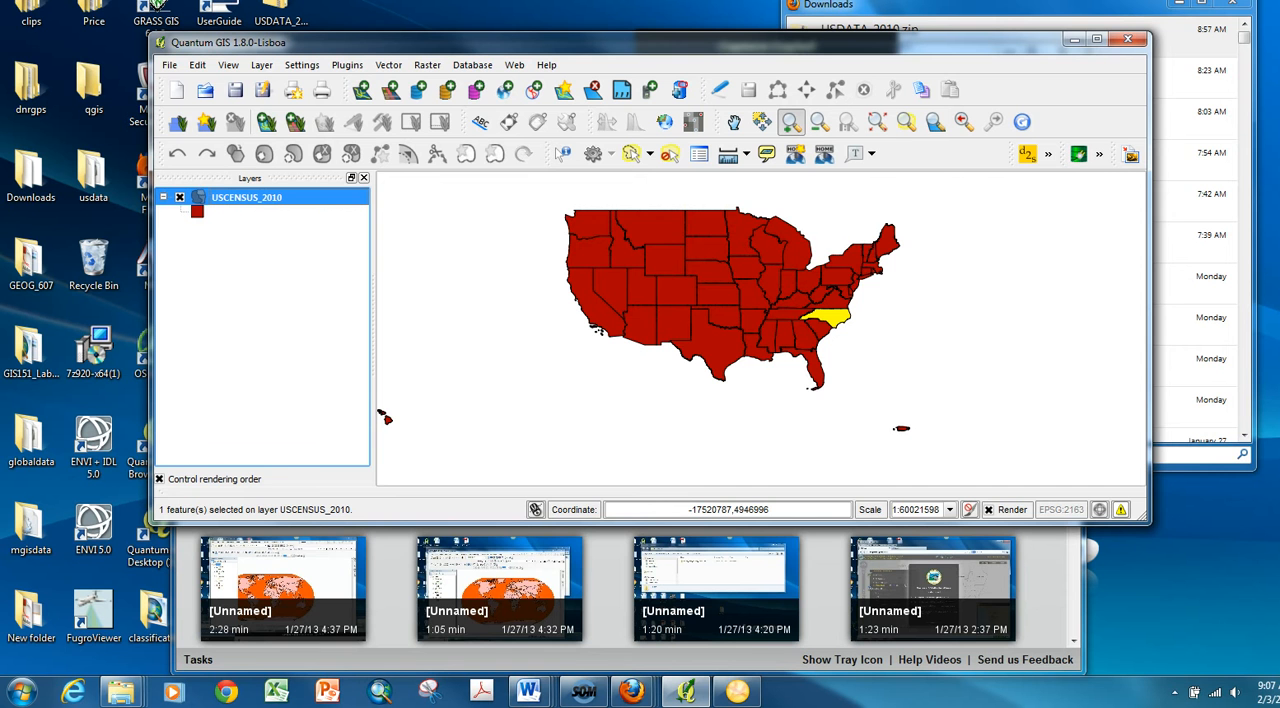
- Reopen the census attribute table, select the Illinois row, and close the table
{"action": "right_click", "coordinate": [246, 197]}
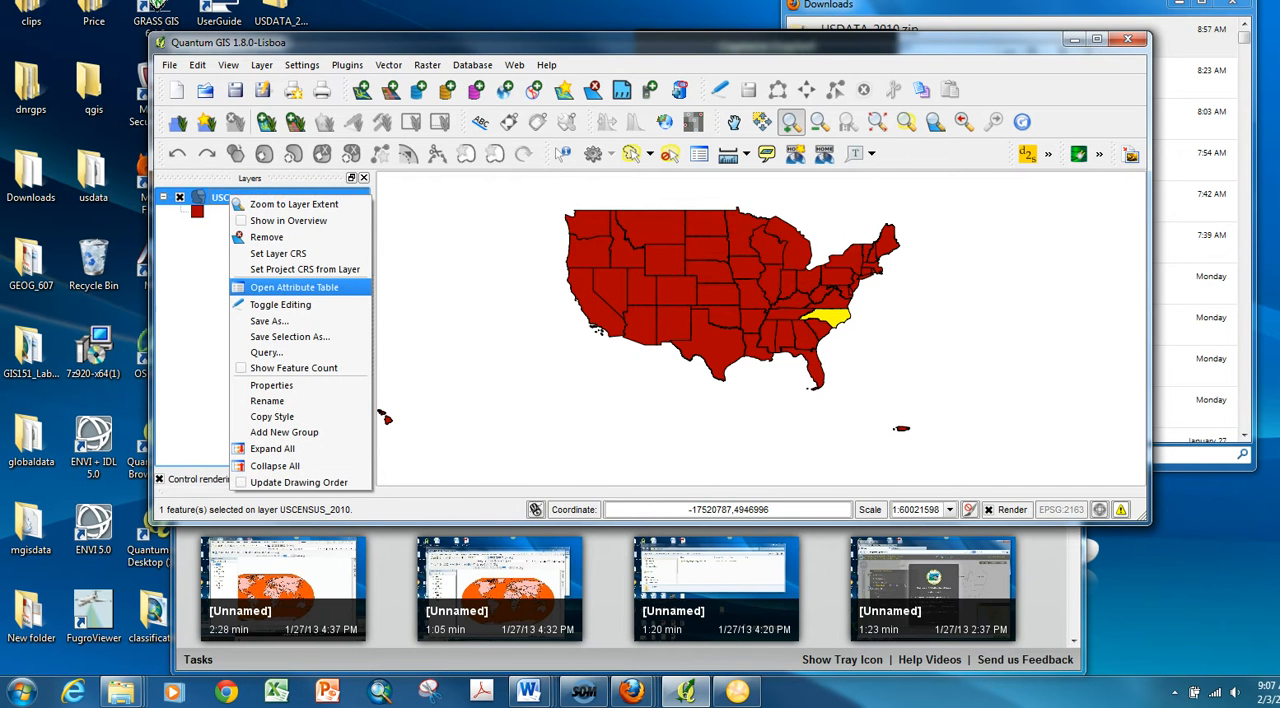
{"action": "left_click", "coordinate": [294, 287]}
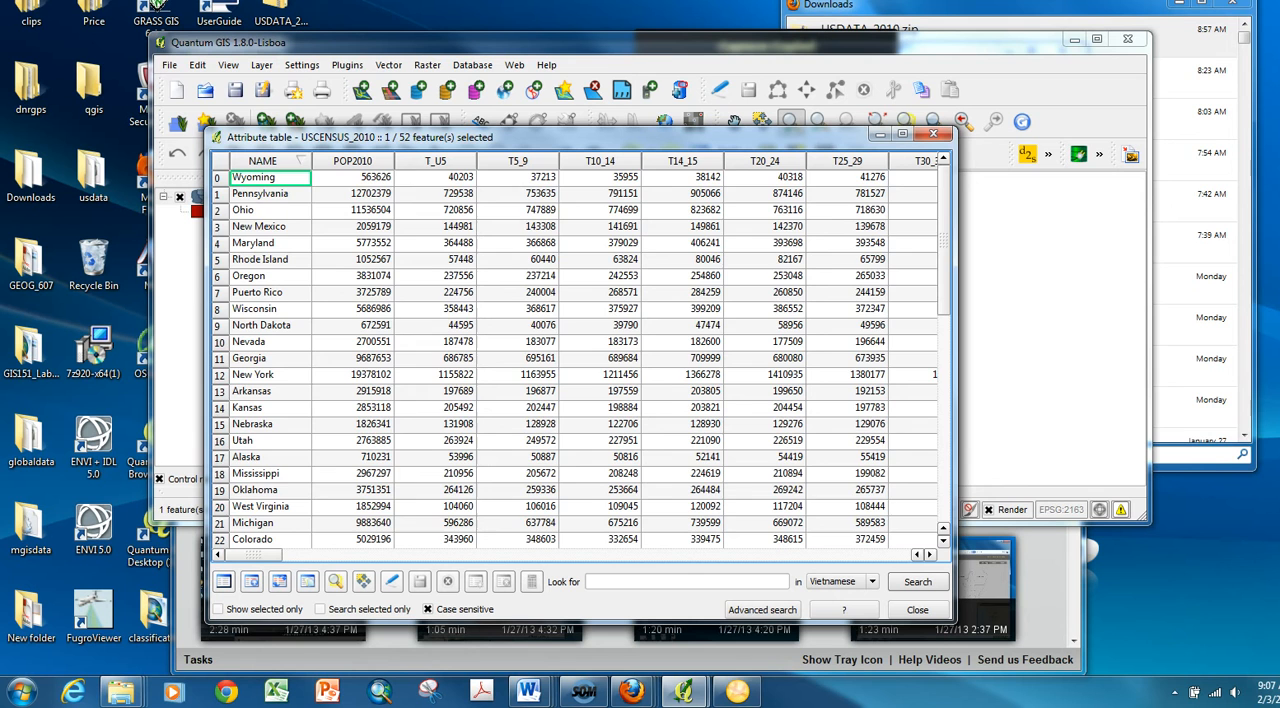
{"action": "scroll", "scroll_direction": "down", "scroll_amount": 3}
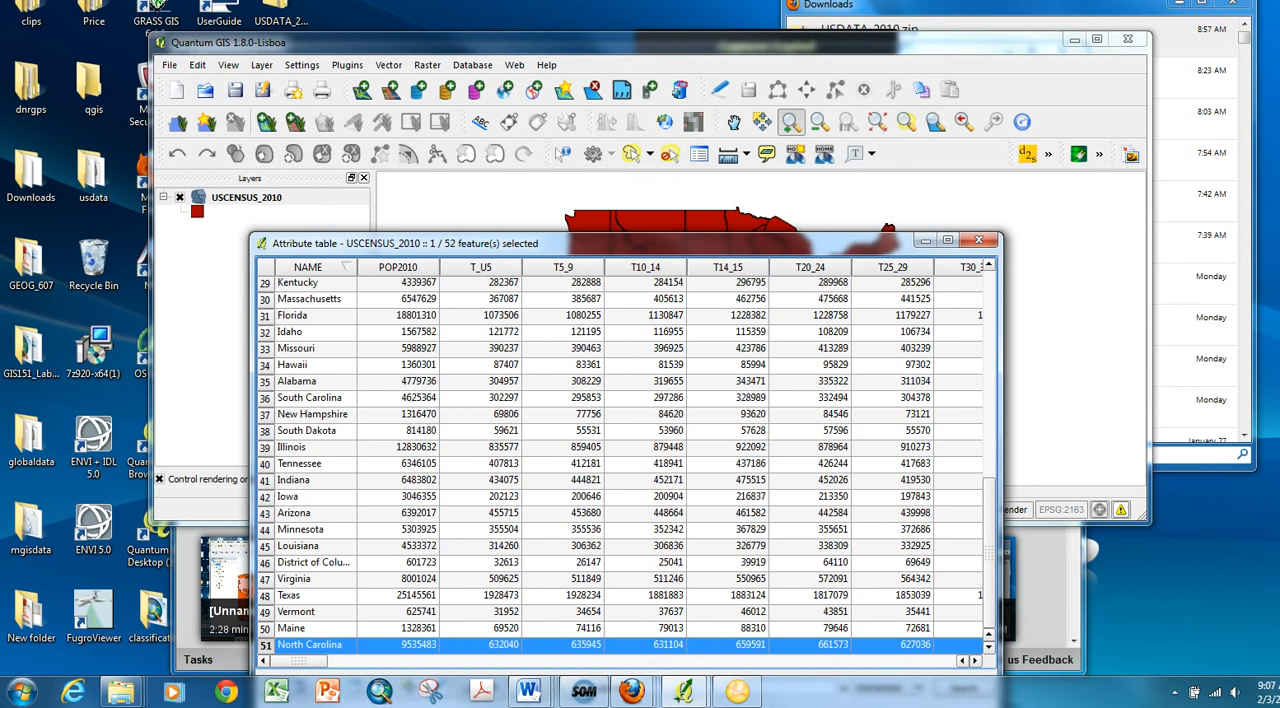
{"action": "left_click", "coordinate": [291, 447]}
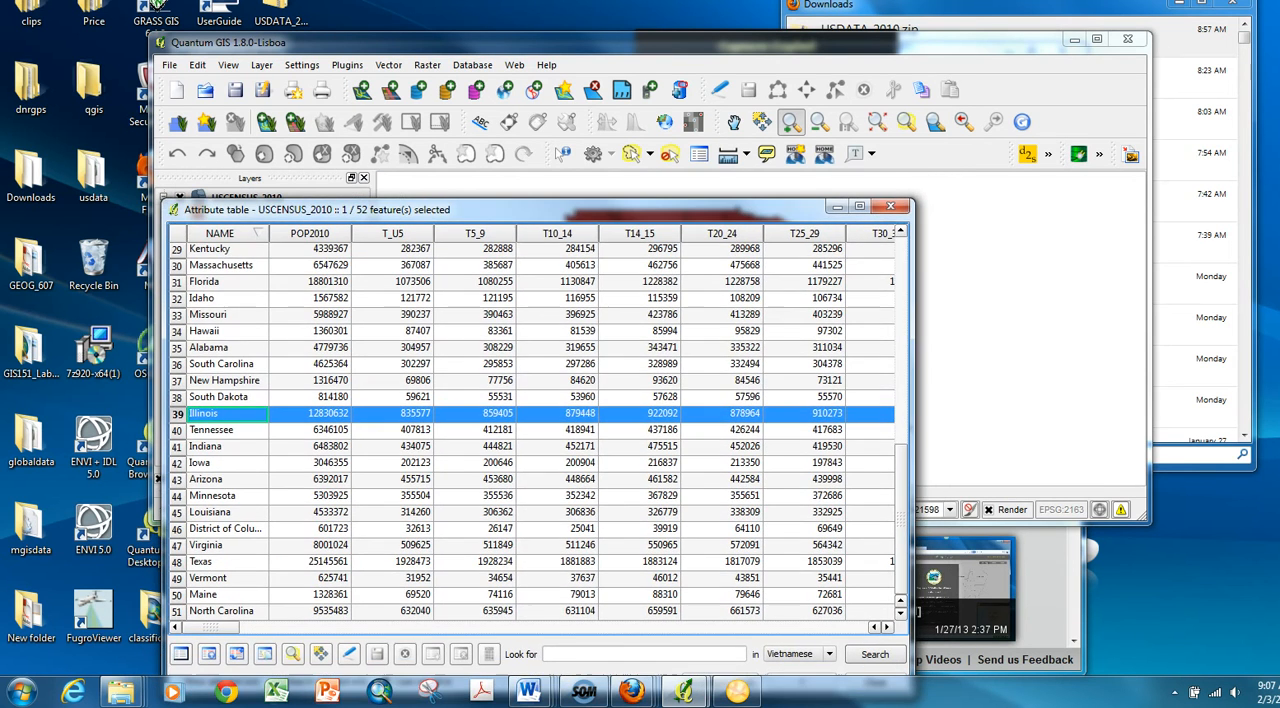
{"action": "left_click", "coordinate": [889, 206]}
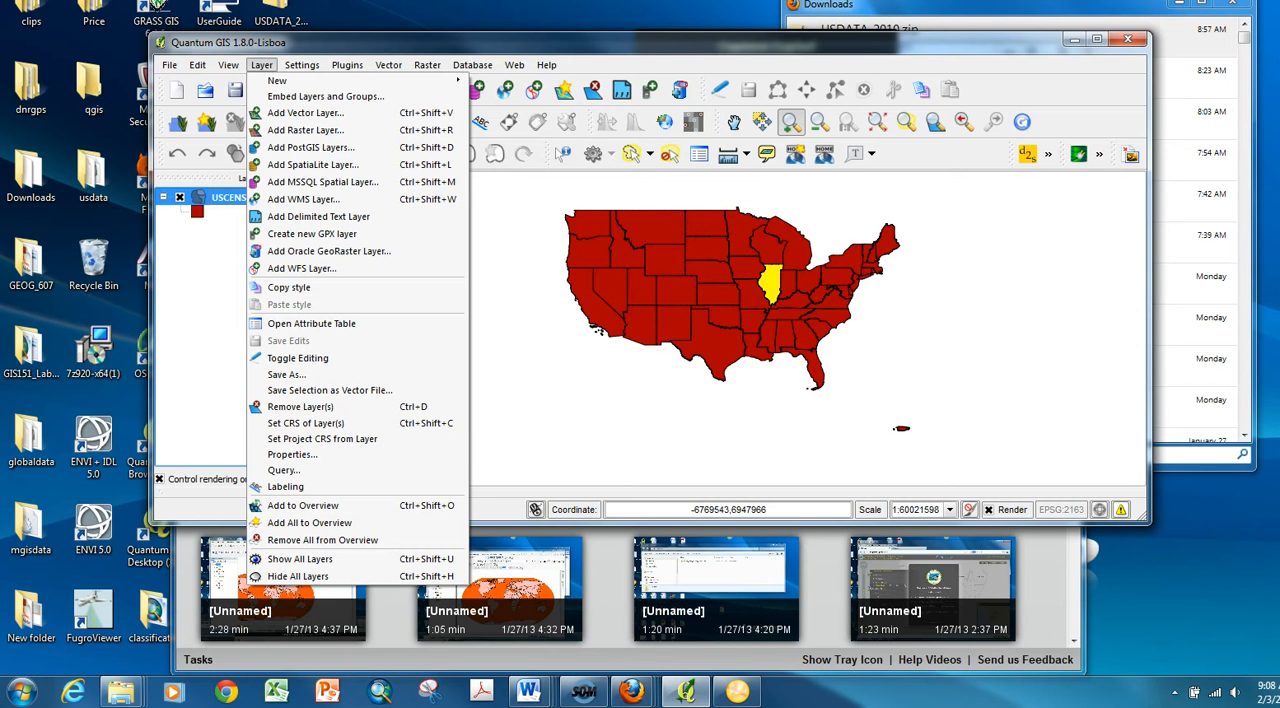
{"action": "mouse_move", "coordinate": [322, 439]}
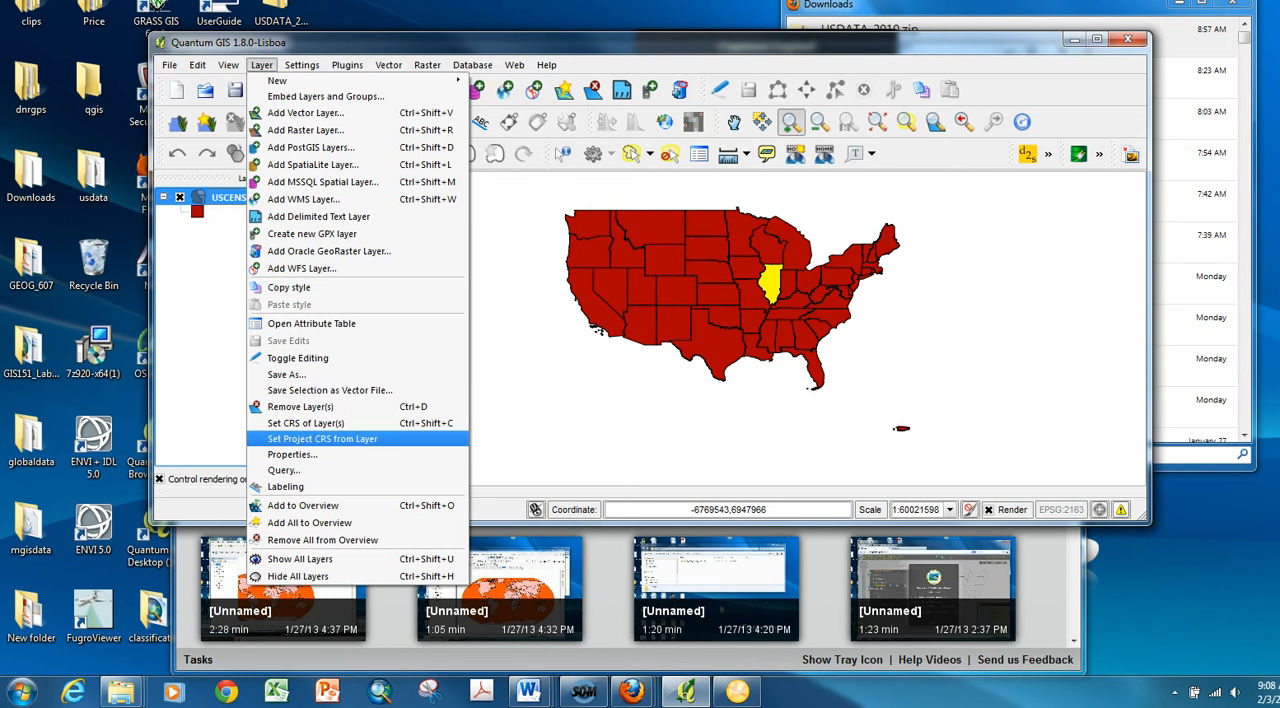
{"action": "mouse_move", "coordinate": [300, 268]}
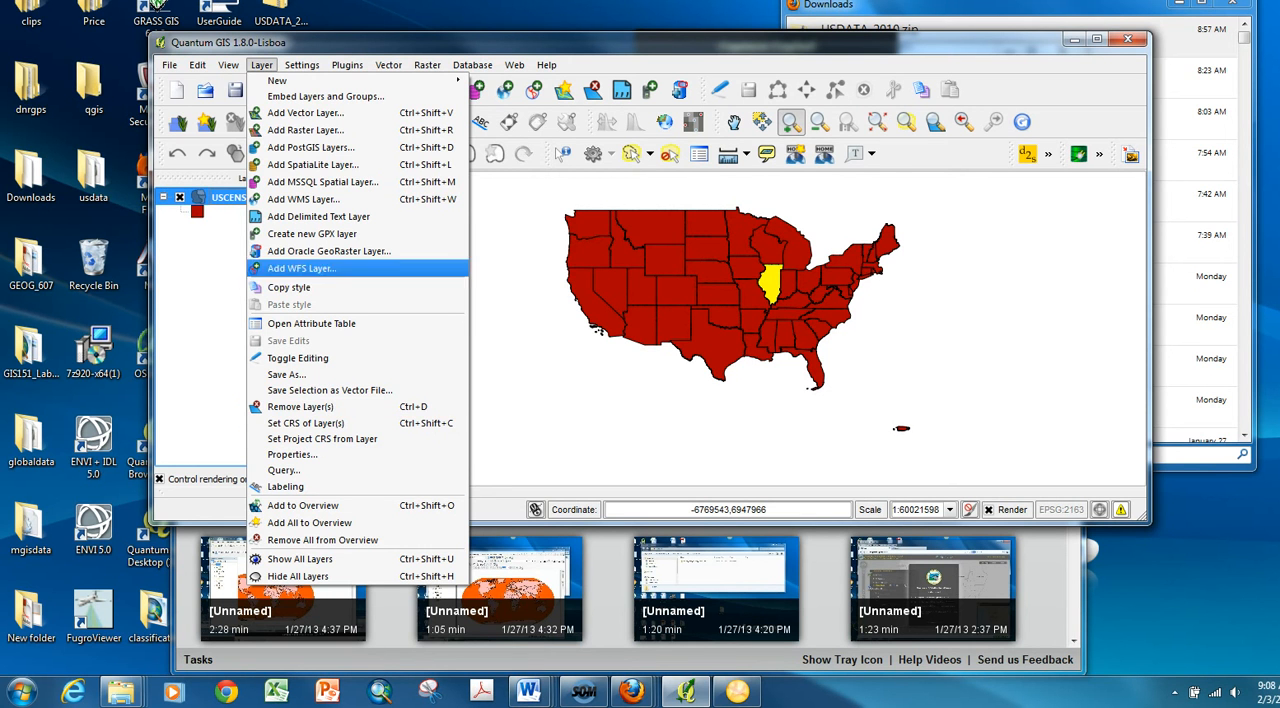
- Deselect features from all layers using View > Select
{"action": "left_click", "coordinate": [228, 64]}
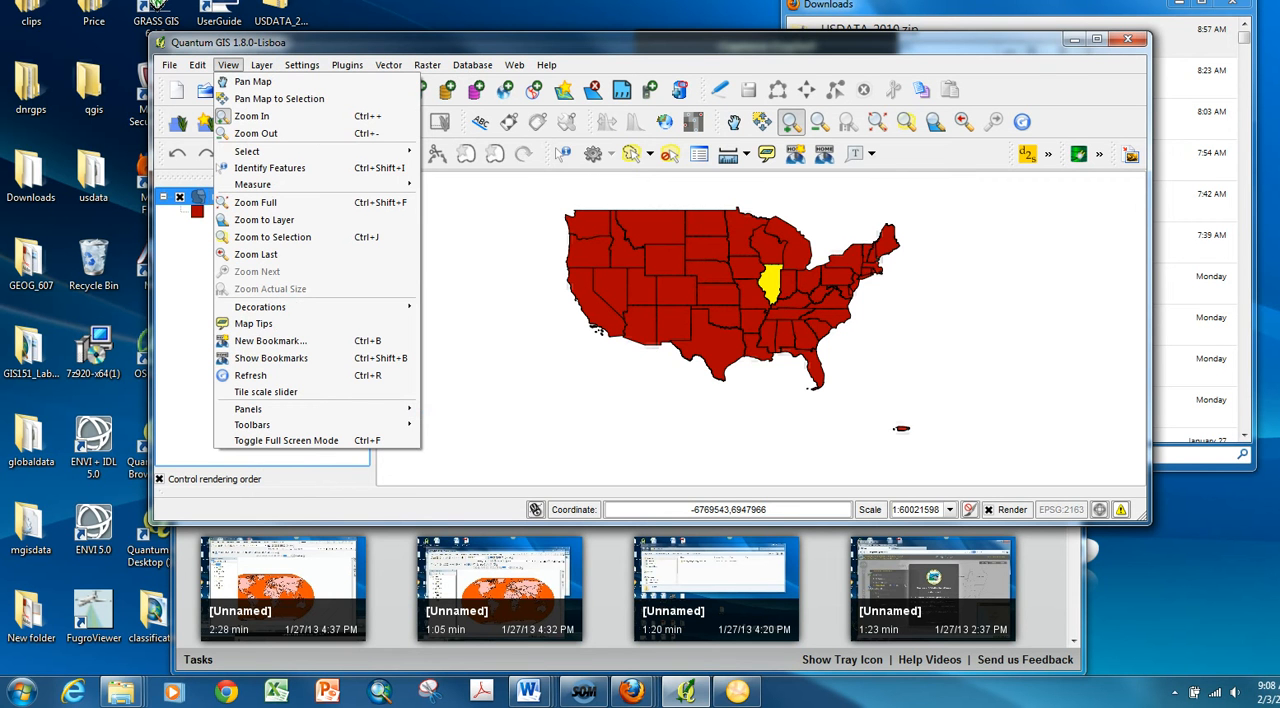
{"action": "mouse_move", "coordinate": [269, 289]}
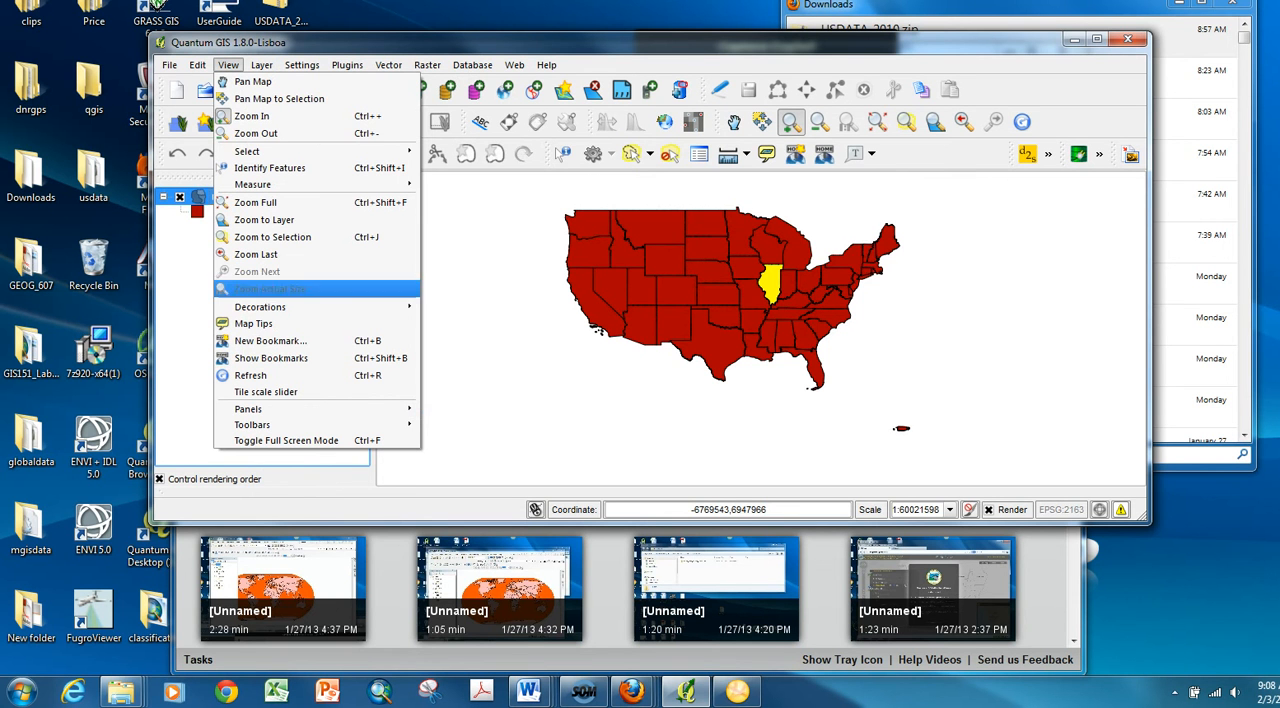
{"action": "mouse_move", "coordinate": [256, 271]}
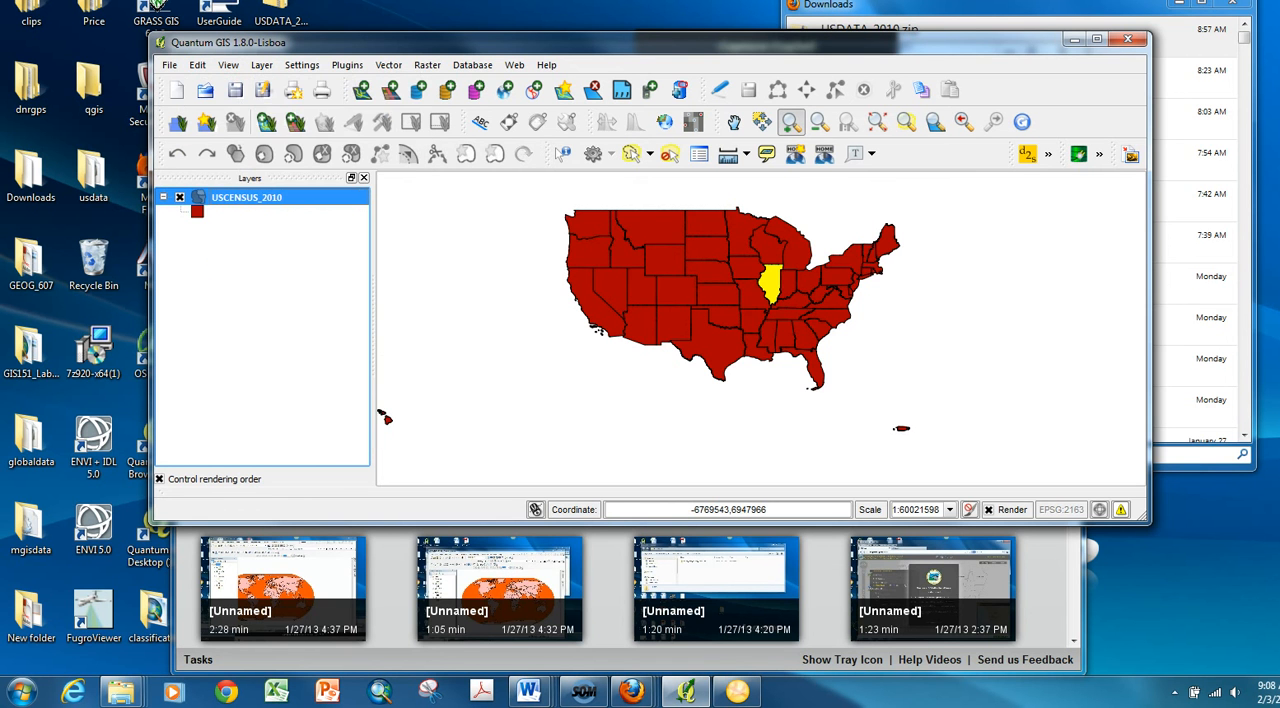
{"action": "left_click", "coordinate": [228, 64]}
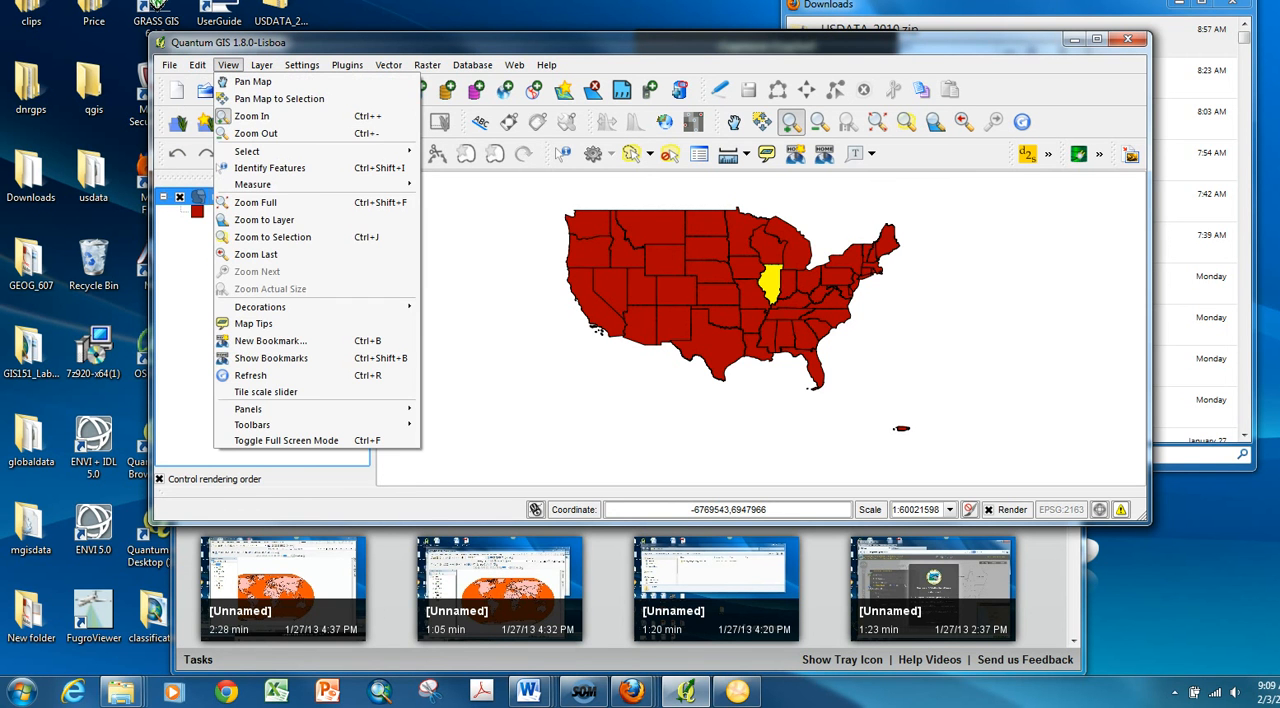
{"action": "mouse_move", "coordinate": [246, 151]}
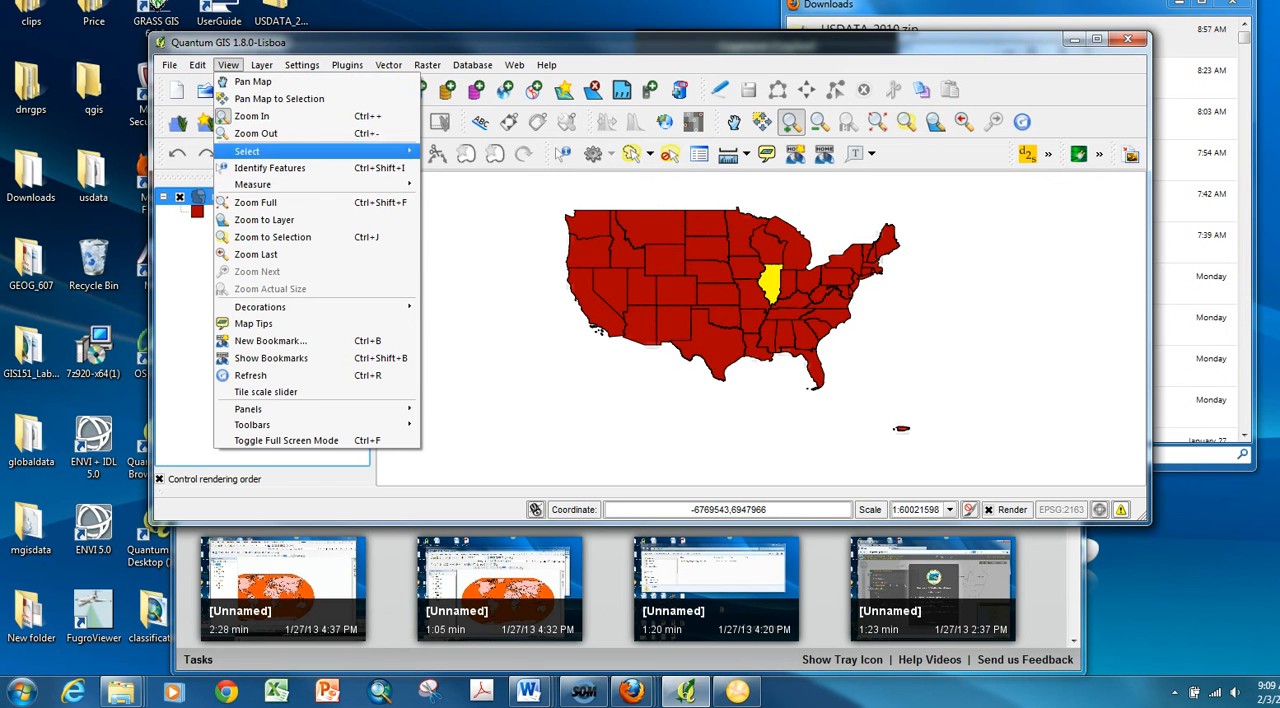
{"action": "mouse_move", "coordinate": [246, 151]}
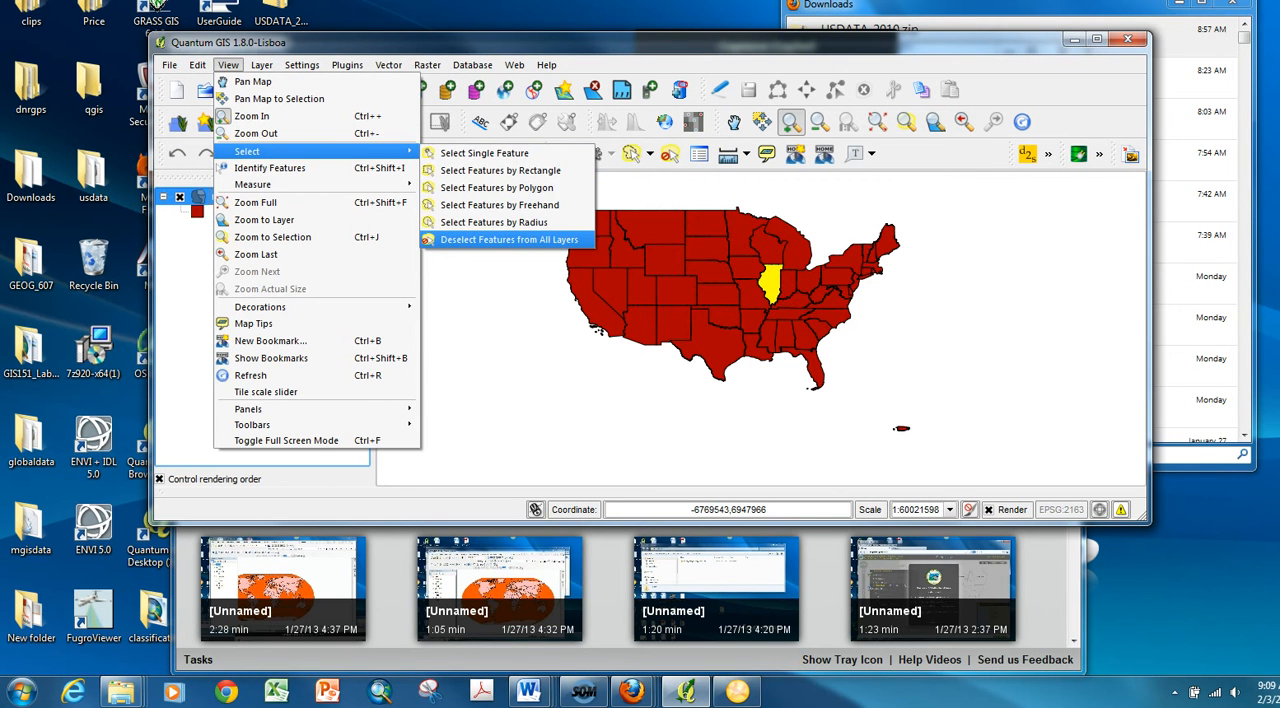
{"action": "left_click", "coordinate": [509, 239]}
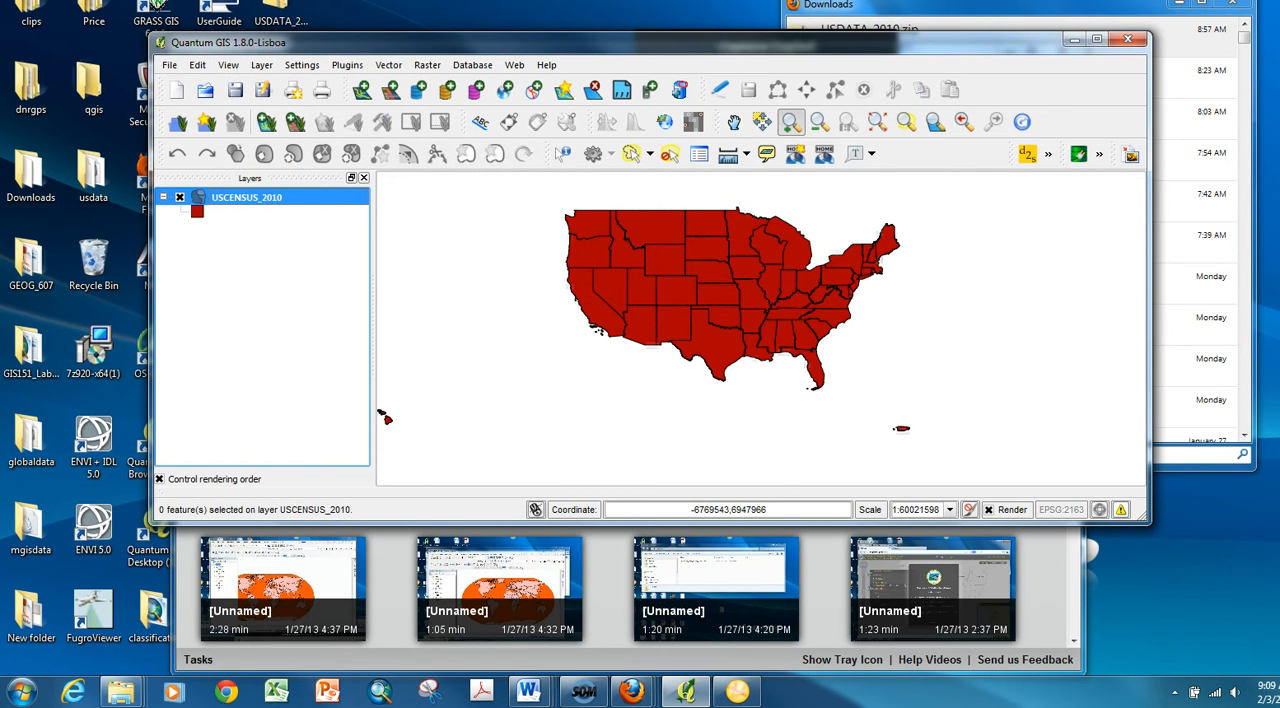
{"action": "mouse_move", "coordinate": [246, 197]}
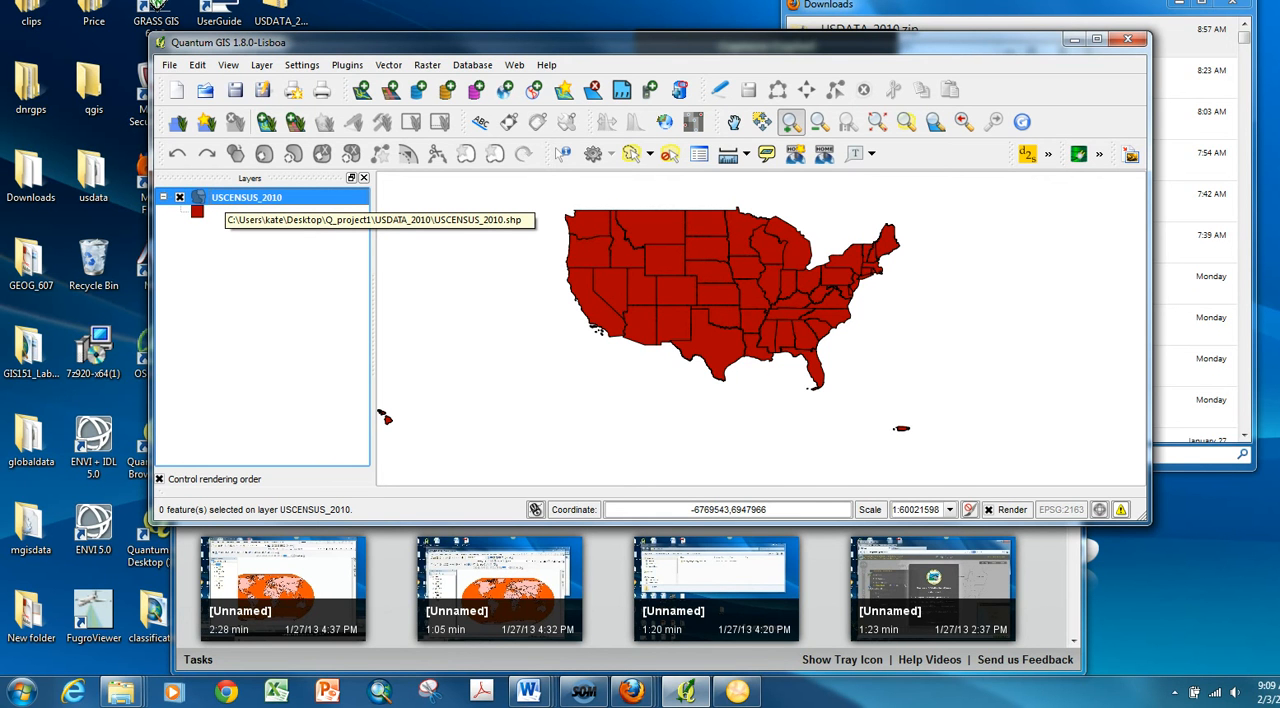
- Open the USCENSUS_2010 layer properties and show the Style settings
{"action": "double_click", "coordinate": [246, 197]}
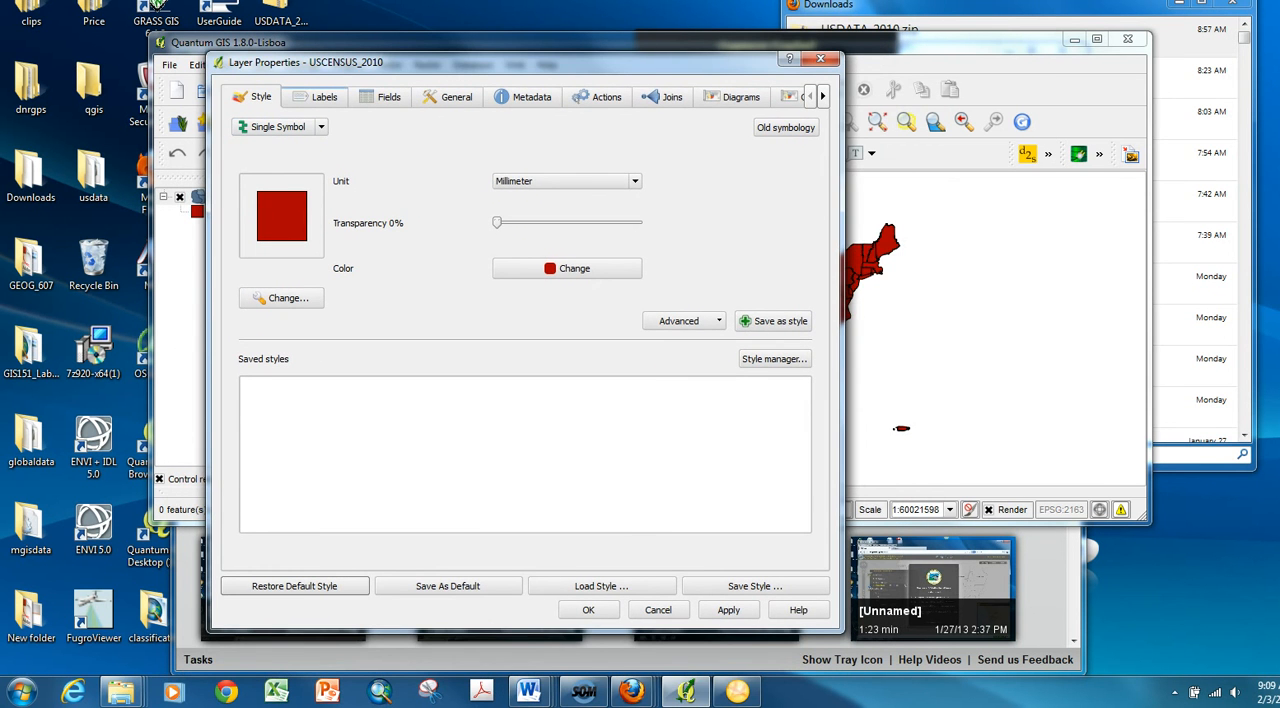
{"action": "left_click", "coordinate": [389, 97]}
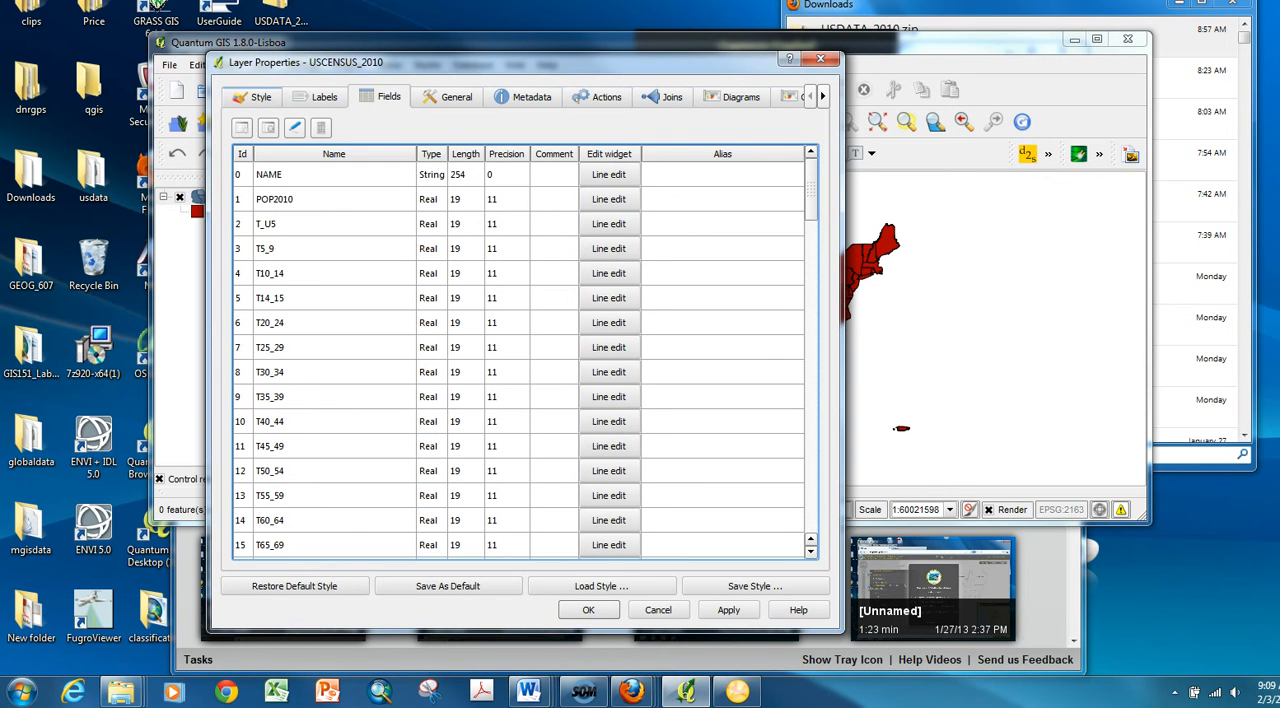
{"action": "left_click", "coordinate": [261, 96]}
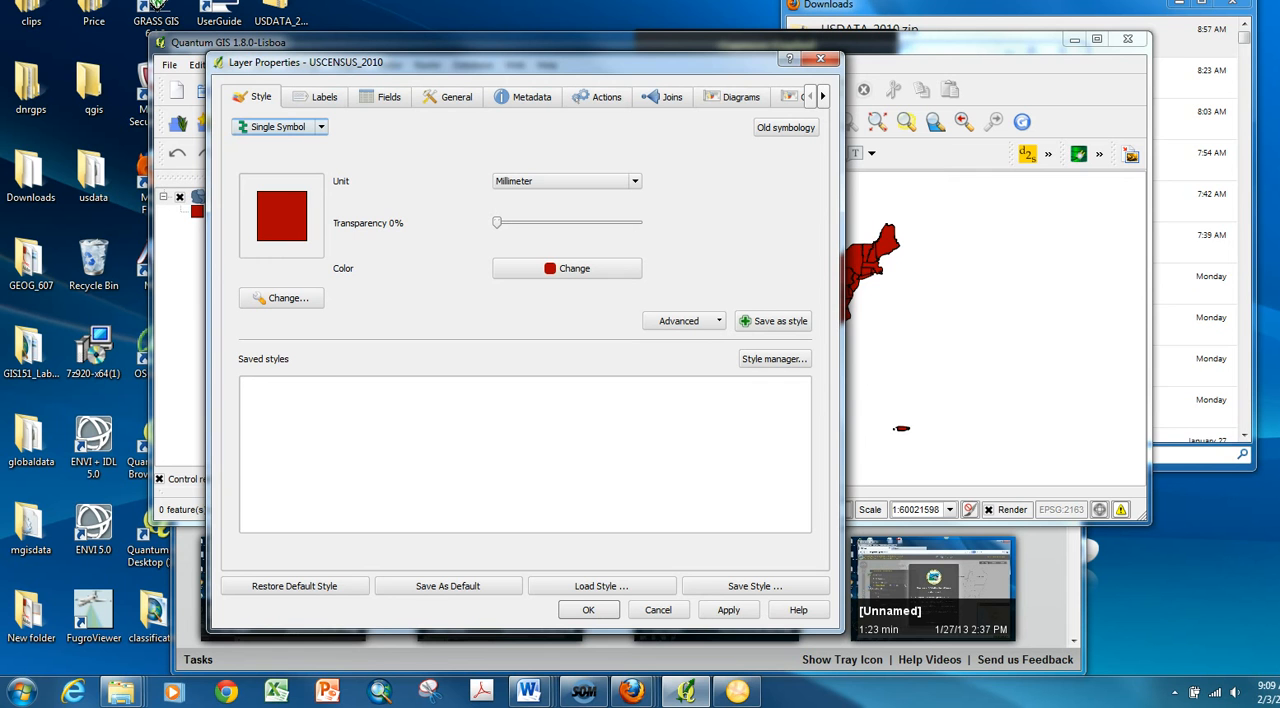
- Switch the census layer to a Graduated renderer classified on the For_sale column
{"action": "left_click", "coordinate": [280, 127]}
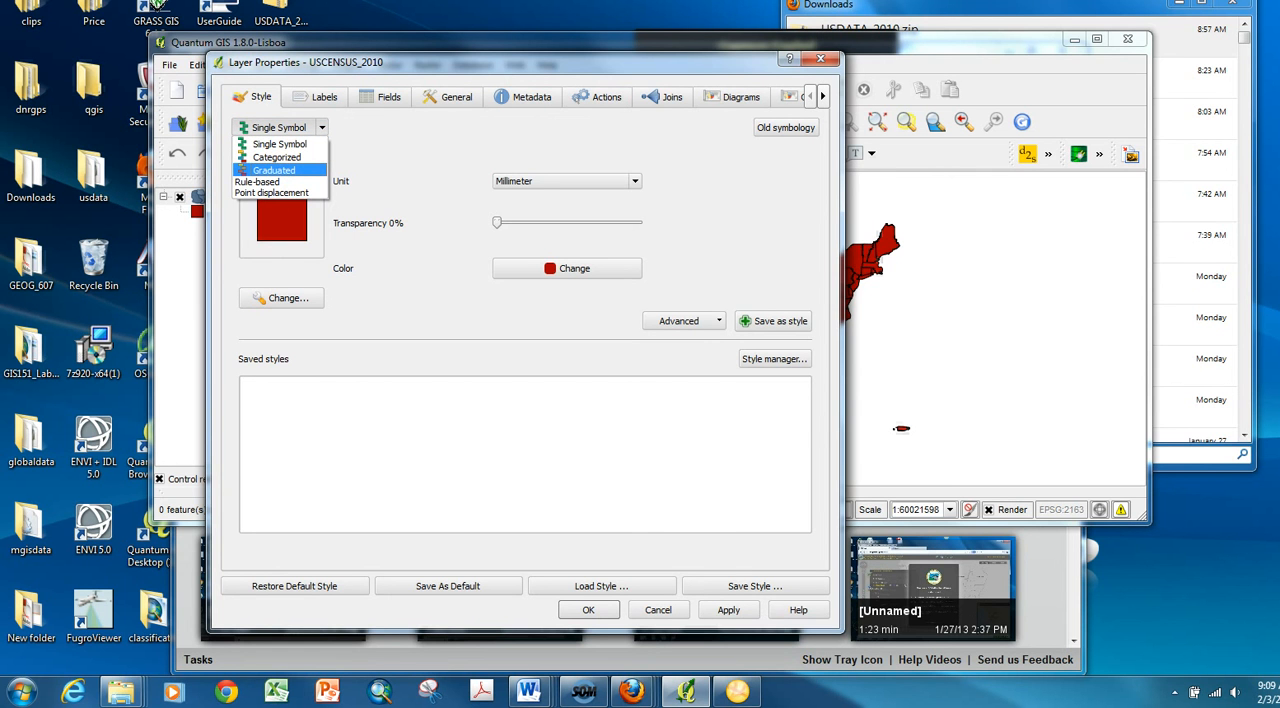
{"action": "left_click", "coordinate": [273, 169]}
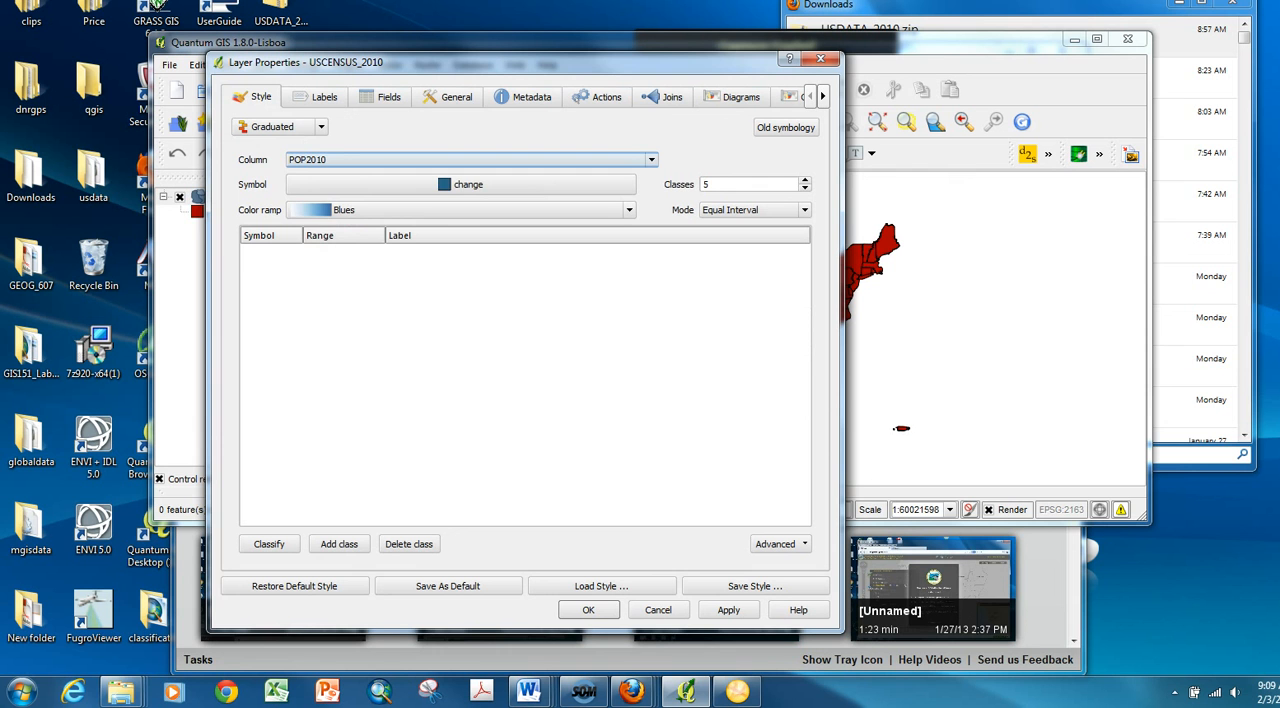
{"action": "left_click", "coordinate": [651, 159]}
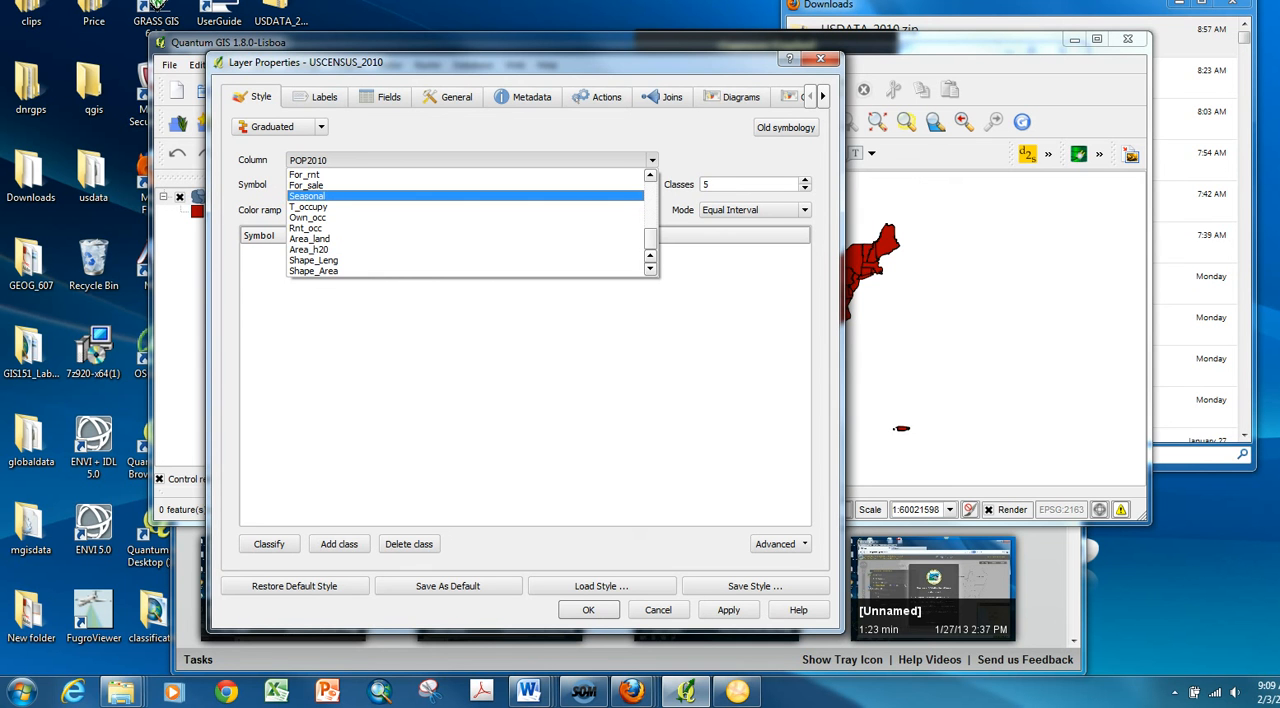
{"action": "left_click", "coordinate": [305, 185]}
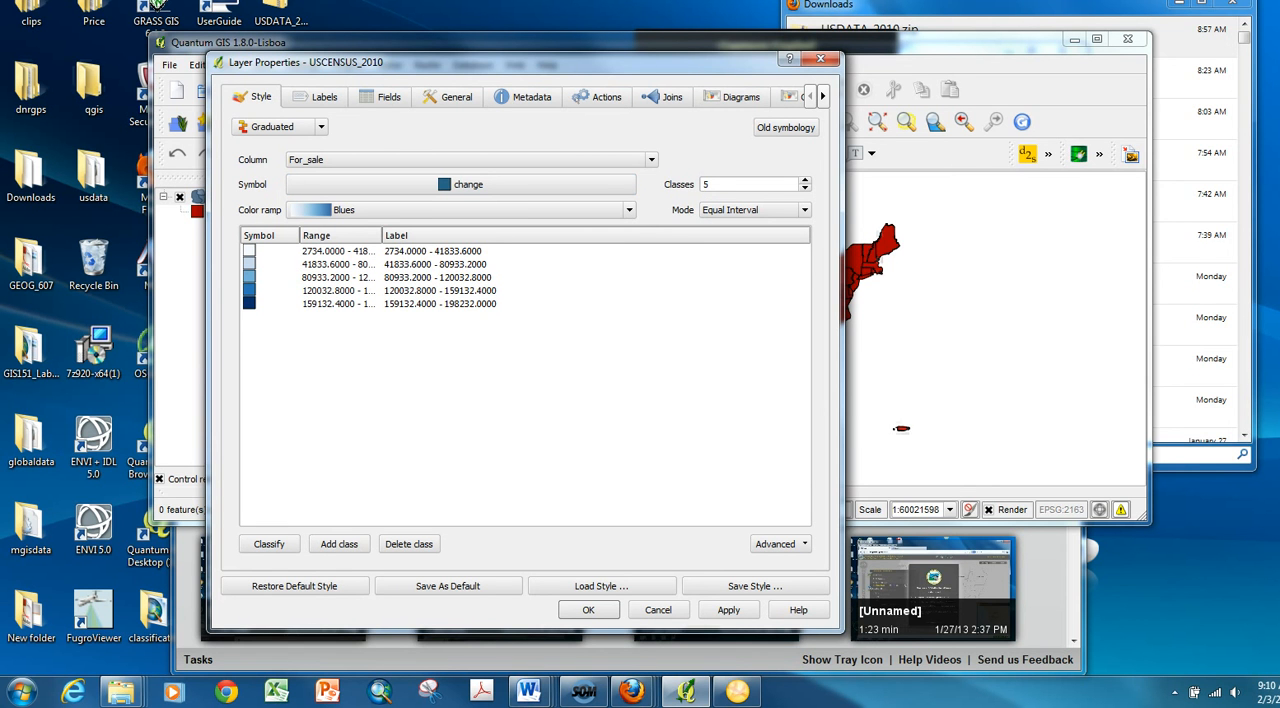
- Apply the OrRd color ramp with Natural Breaks (Jenks) mode and confirm the style
{"action": "left_click", "coordinate": [628, 209]}
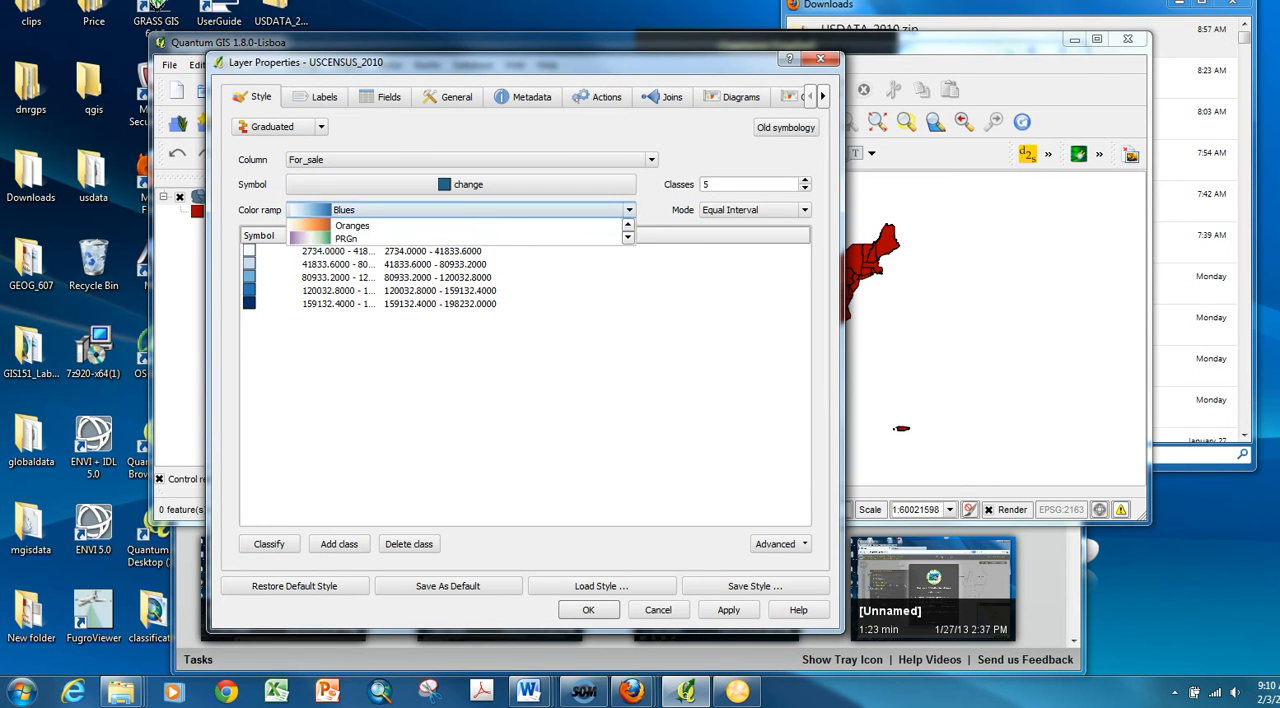
{"action": "left_click", "coordinate": [343, 210]}
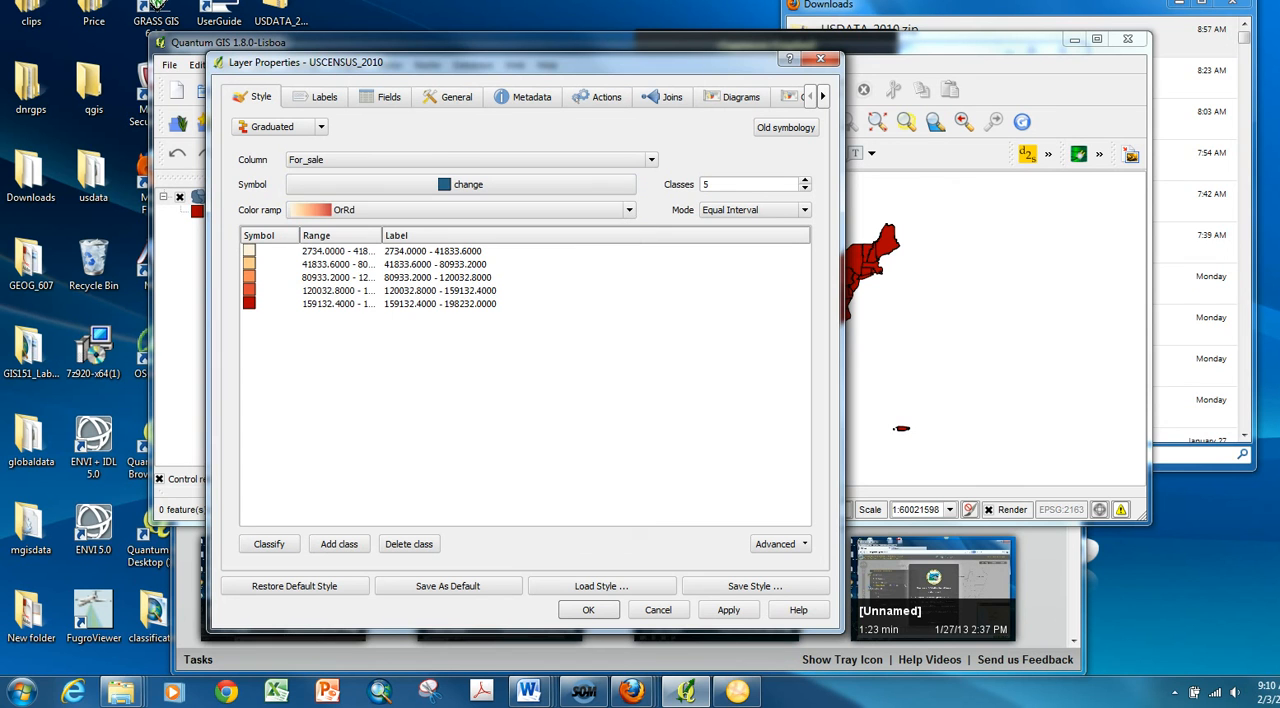
{"action": "left_click", "coordinate": [467, 184]}
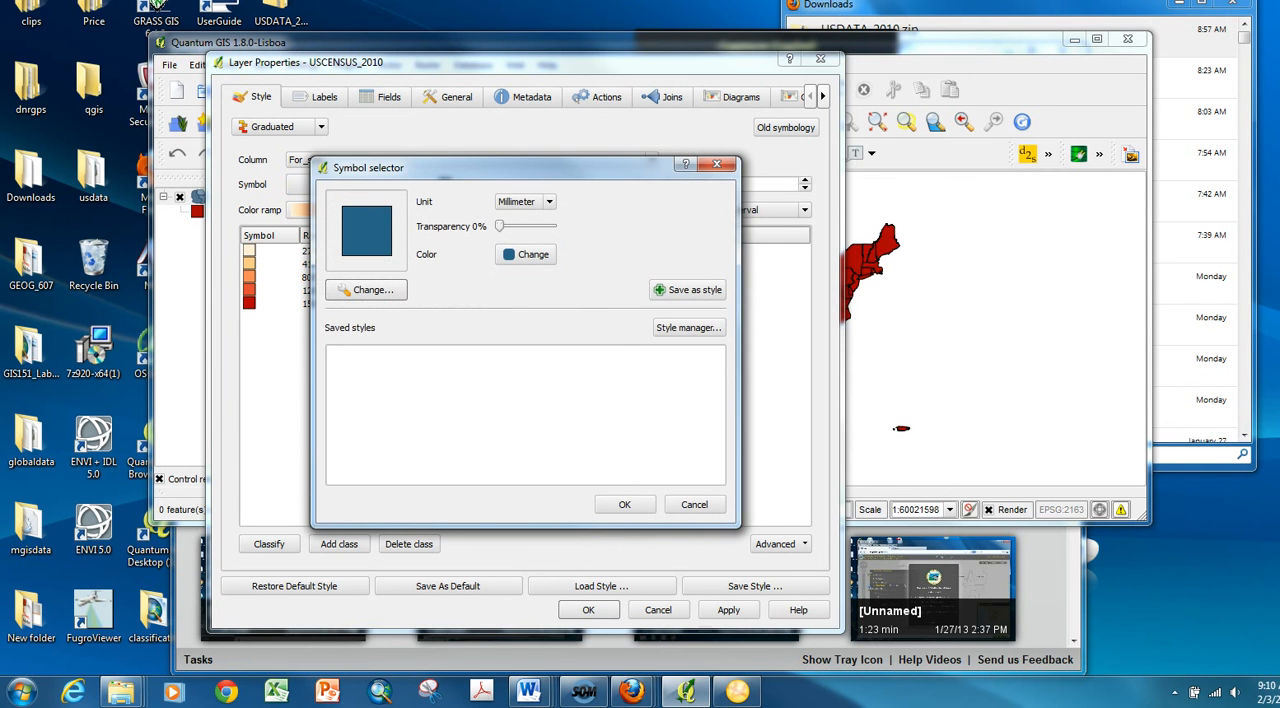
{"action": "left_click", "coordinate": [624, 504]}
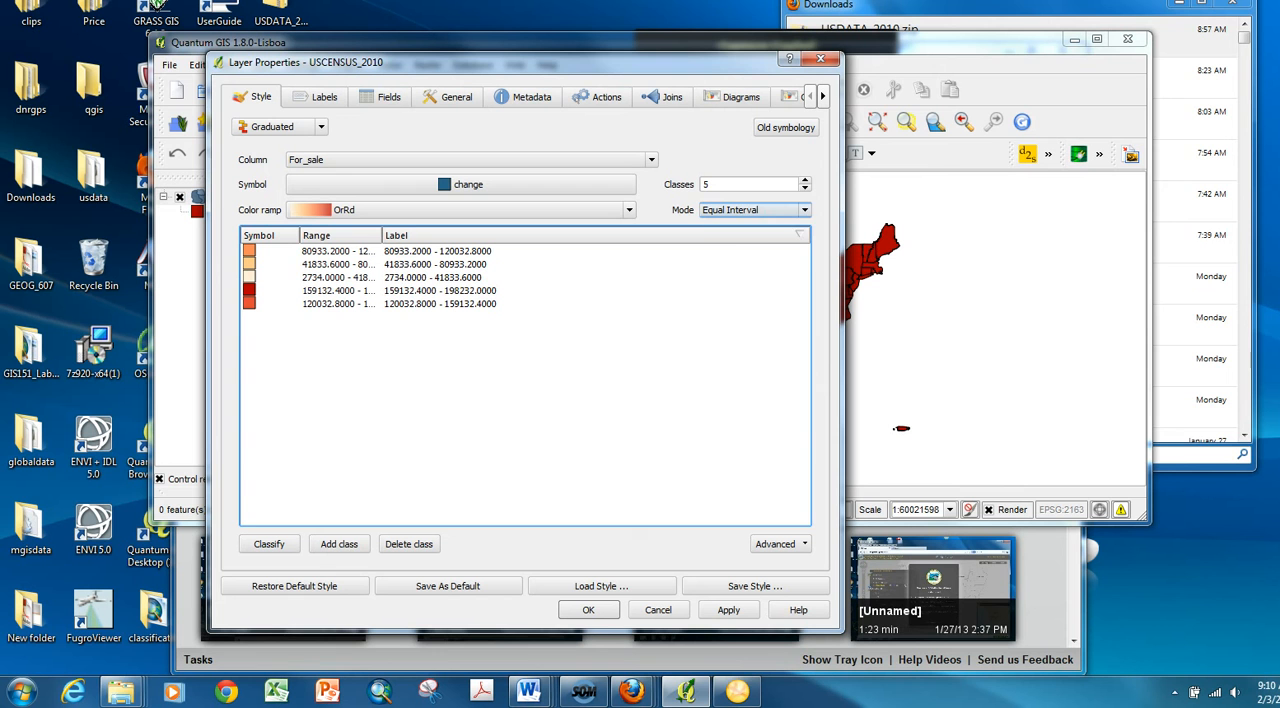
{"action": "left_click", "coordinate": [803, 210]}
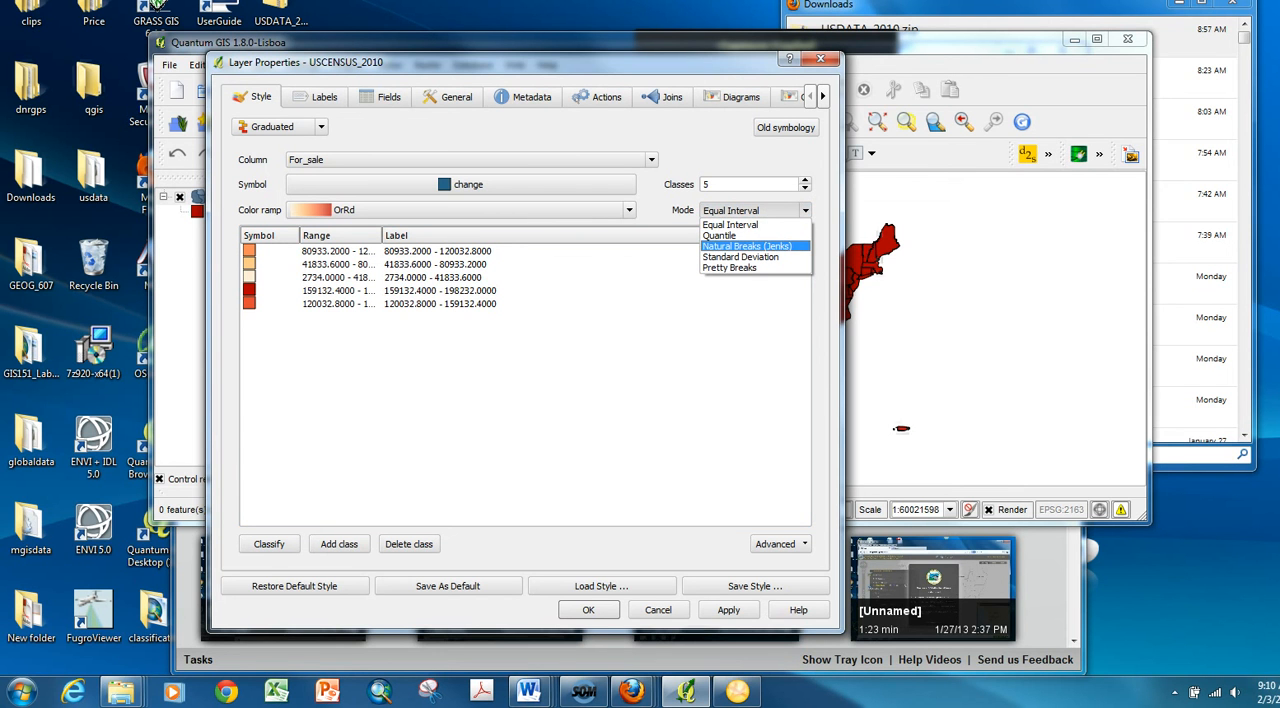
{"action": "left_click", "coordinate": [747, 246]}
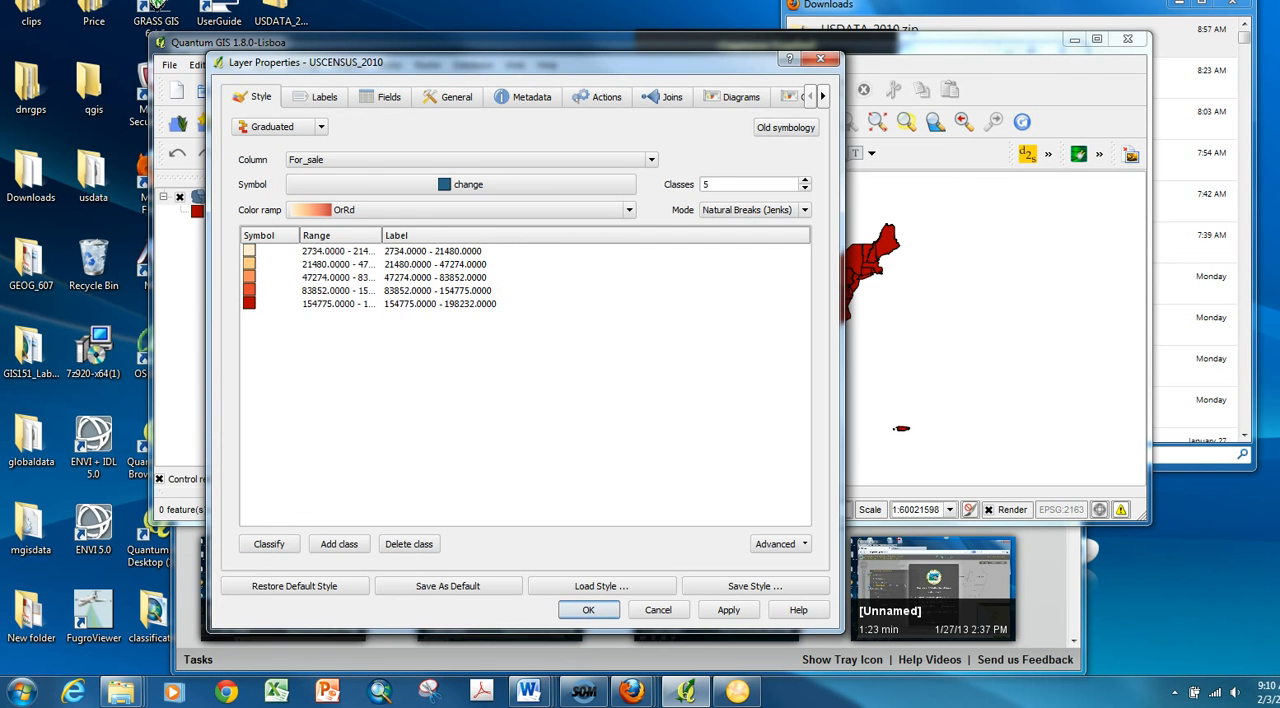
{"action": "left_click", "coordinate": [588, 610]}
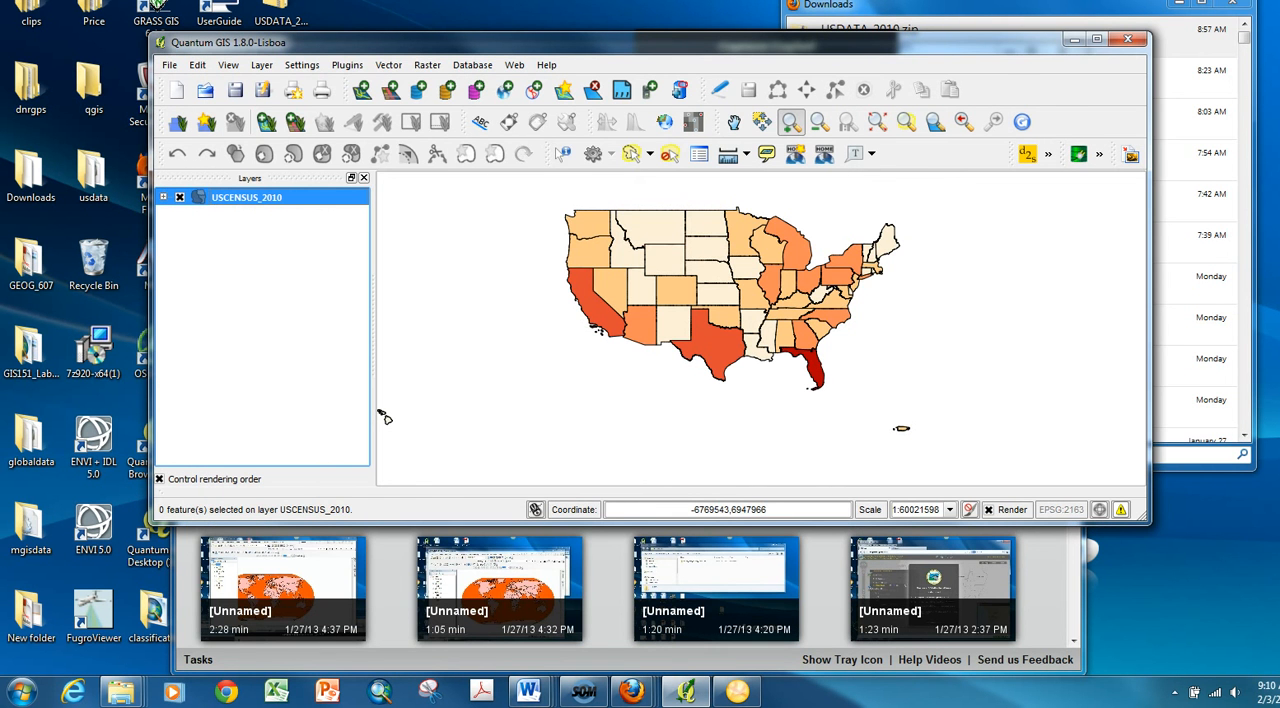
- Start adding a second vector layer with Add Vector Layer
{"action": "left_click", "coordinate": [163, 197]}
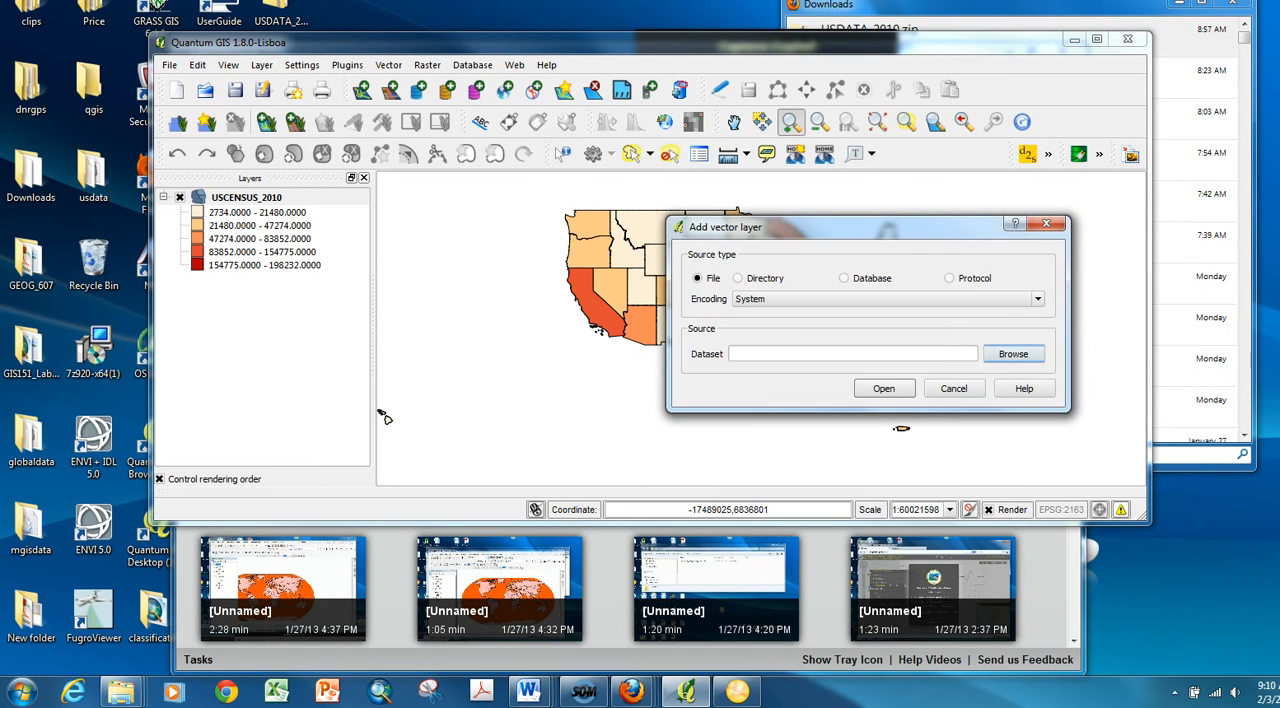
- Load the USCENSUS_2010 shapefile as a second layer and accept its CRS
{"action": "left_click", "coordinate": [1013, 353]}
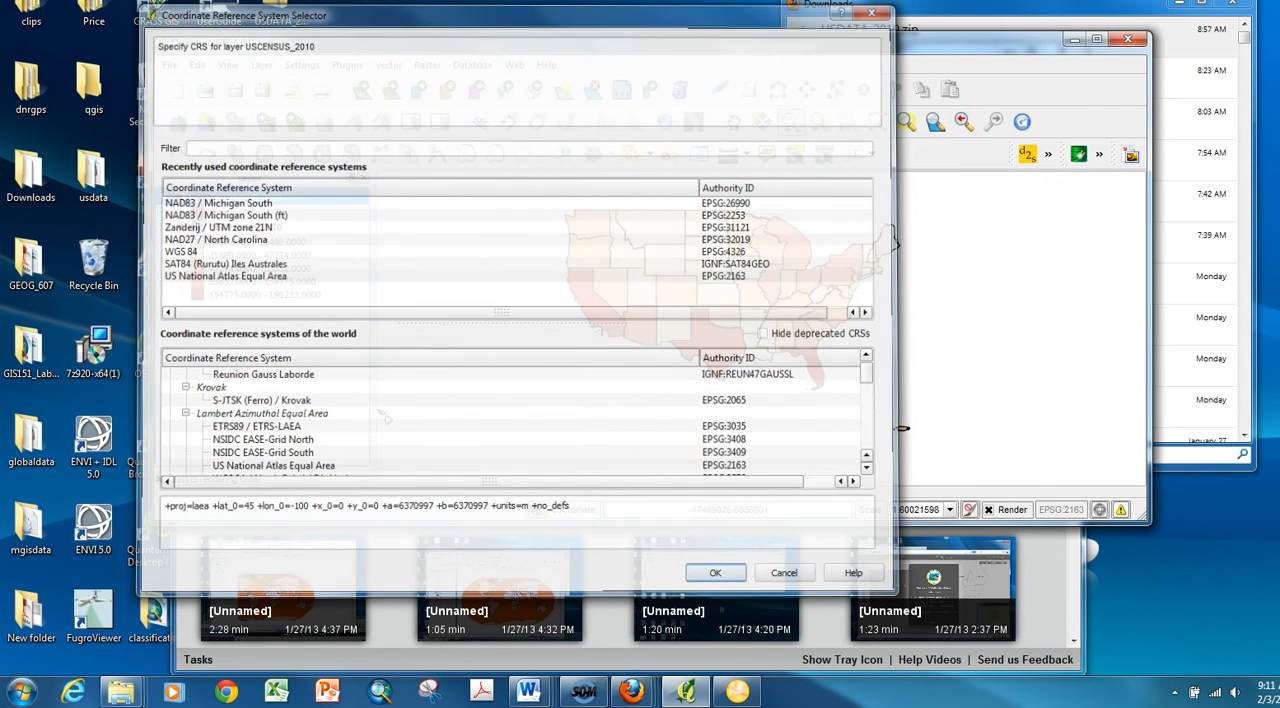
{"action": "left_click", "coordinate": [715, 572]}
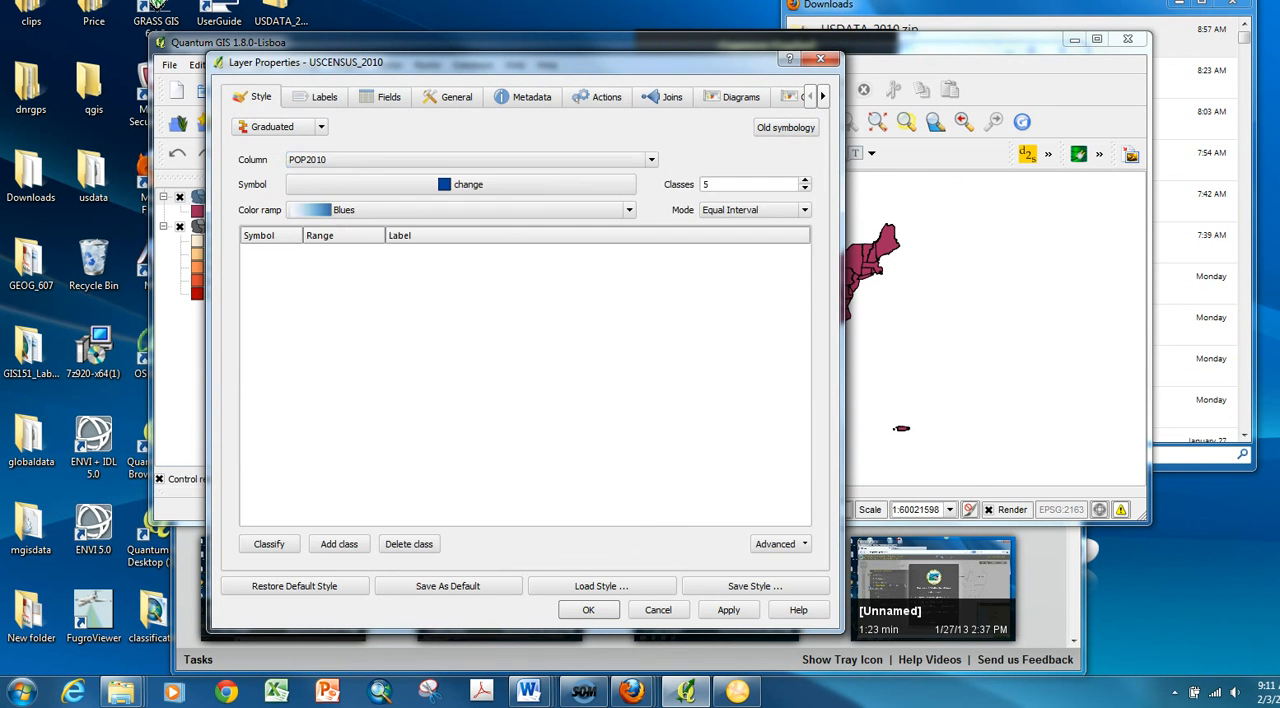
- Classify the new layer by For_rnt using Natural Breaks (Jenks) and apply the style
{"action": "left_click", "coordinate": [651, 159]}
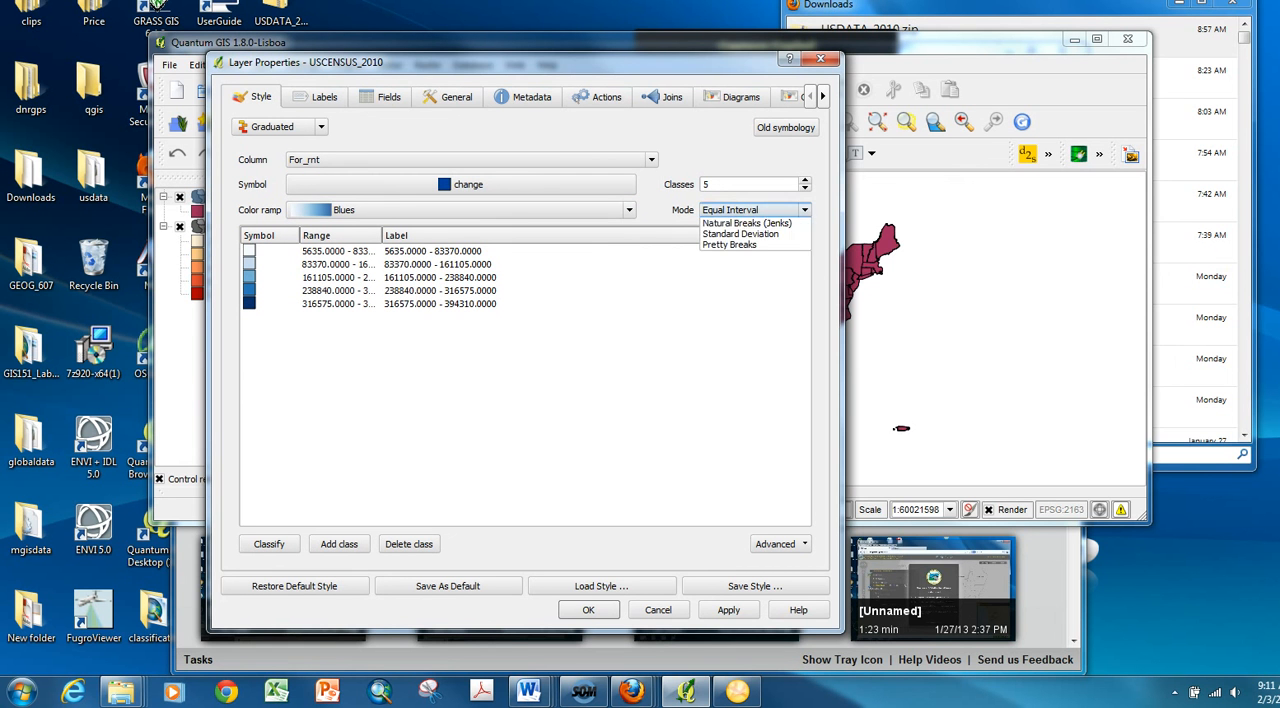
{"action": "left_click", "coordinate": [746, 222]}
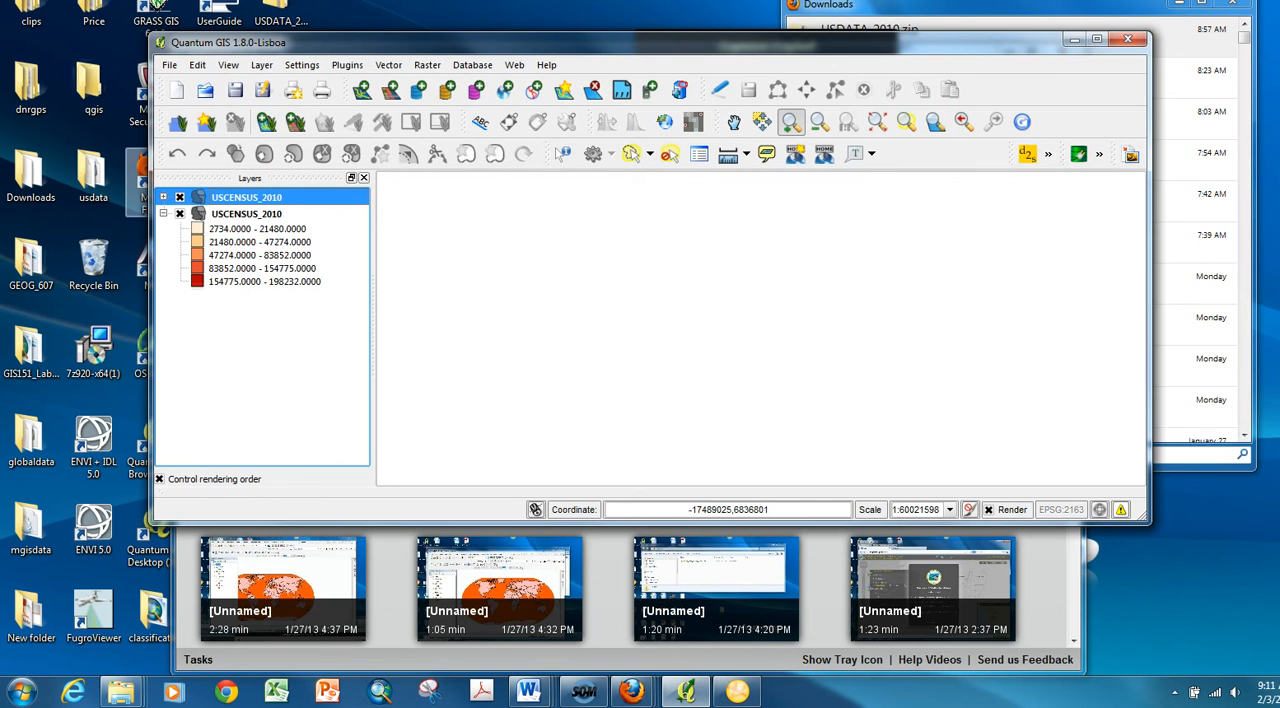
{"action": "left_click", "coordinate": [179, 197]}
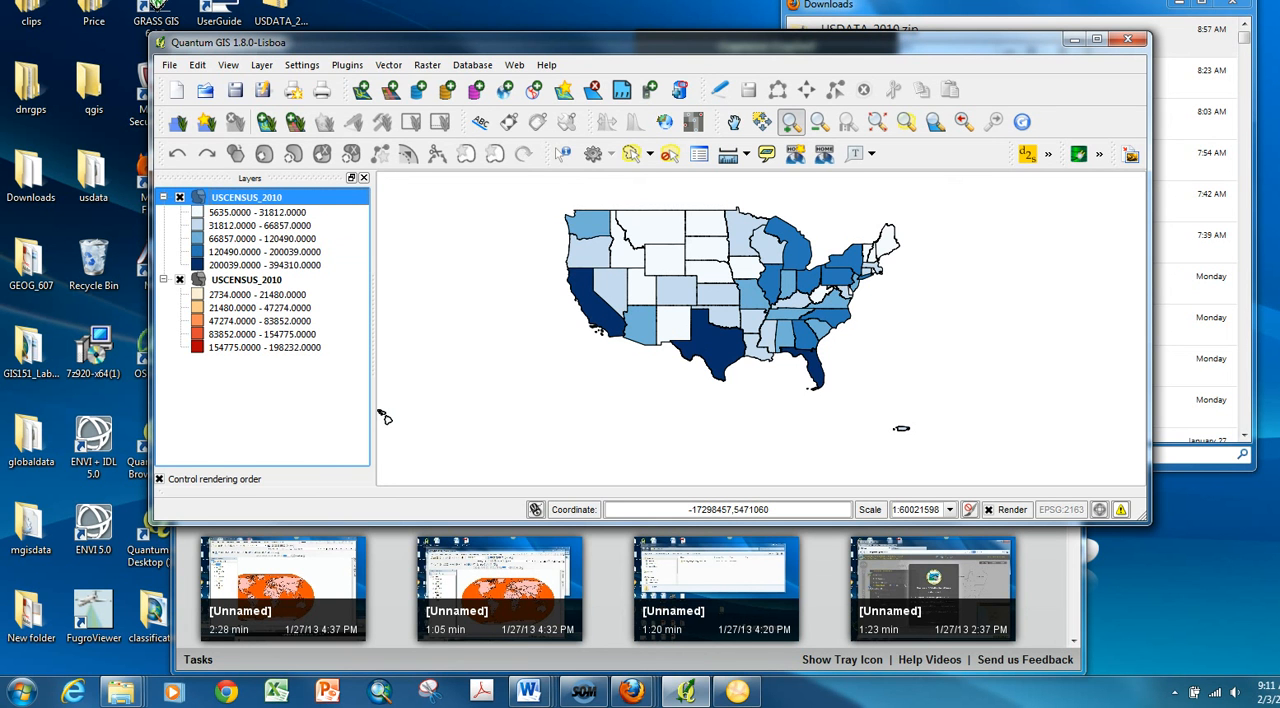
- Hide the top USCENSUS_2010 rental layer so the orange-red For_sale map reappears
{"action": "left_click", "coordinate": [180, 197]}
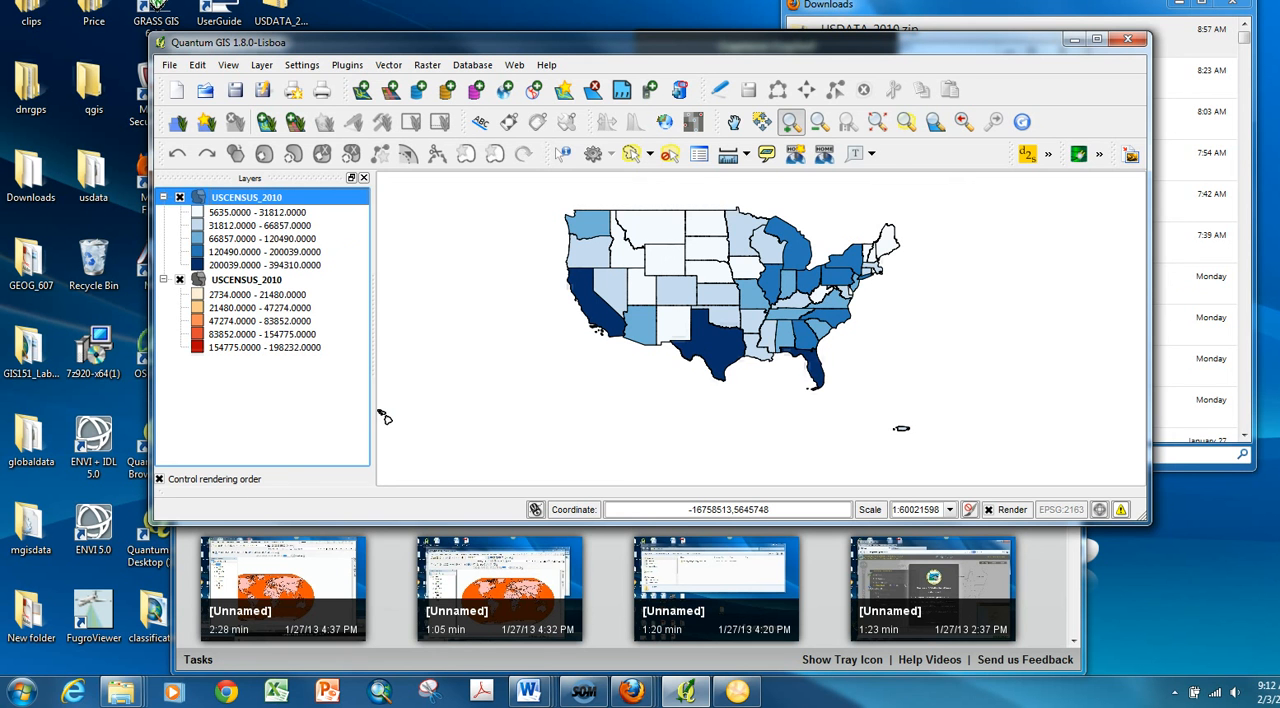
{"action": "left_click", "coordinate": [180, 197]}
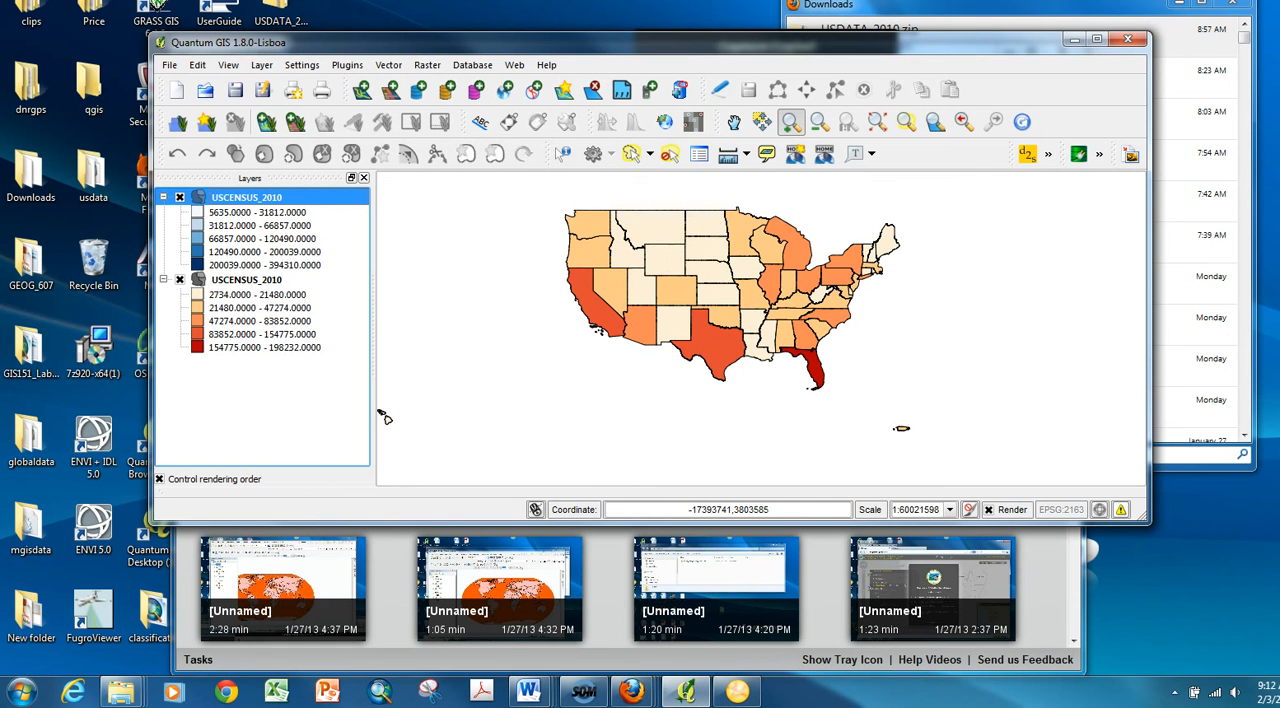
- Reclassify the top census layer's five blue natural-breaks classes using the Black column
{"action": "right_click", "coordinate": [246, 197]}
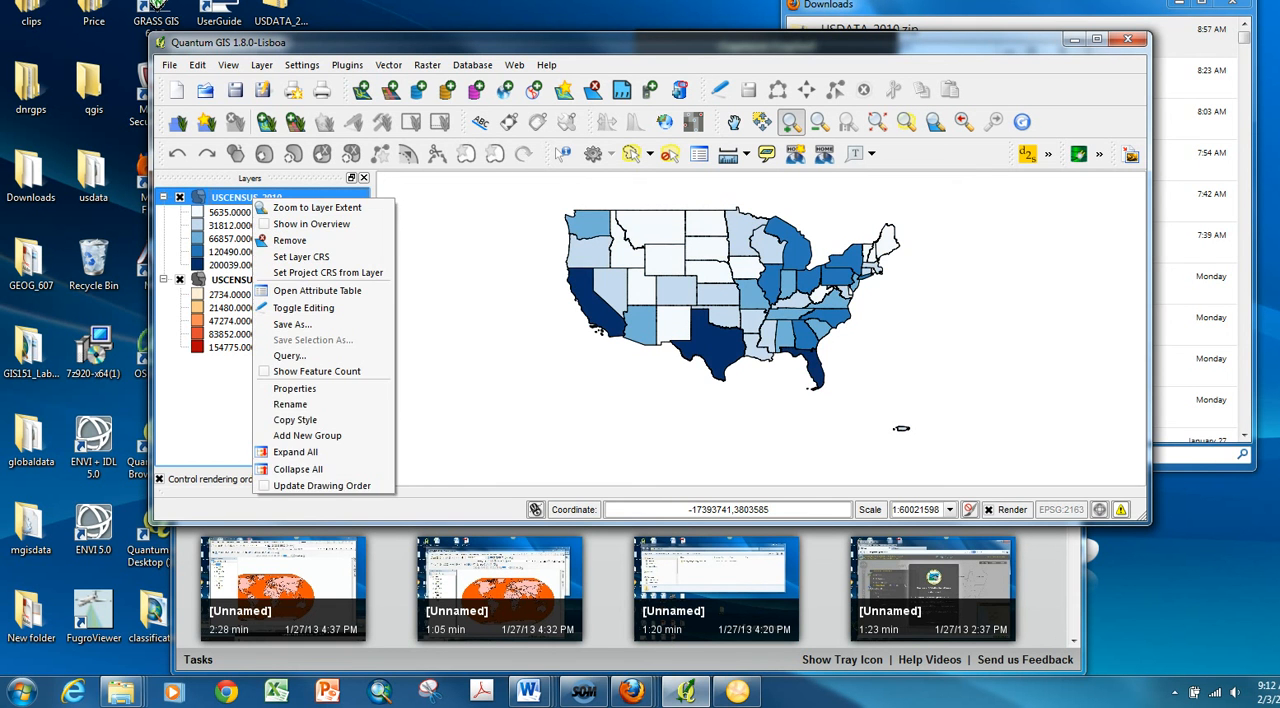
{"action": "mouse_move", "coordinate": [295, 419]}
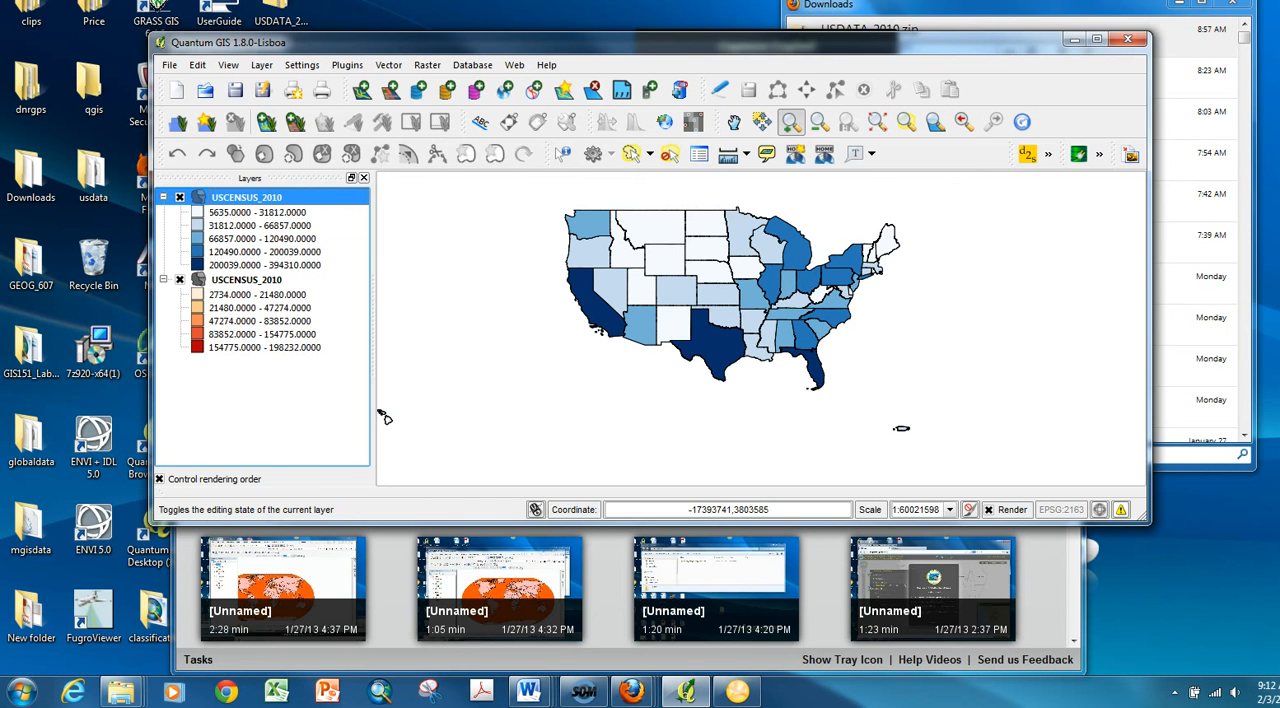
{"action": "double_click", "coordinate": [246, 197]}
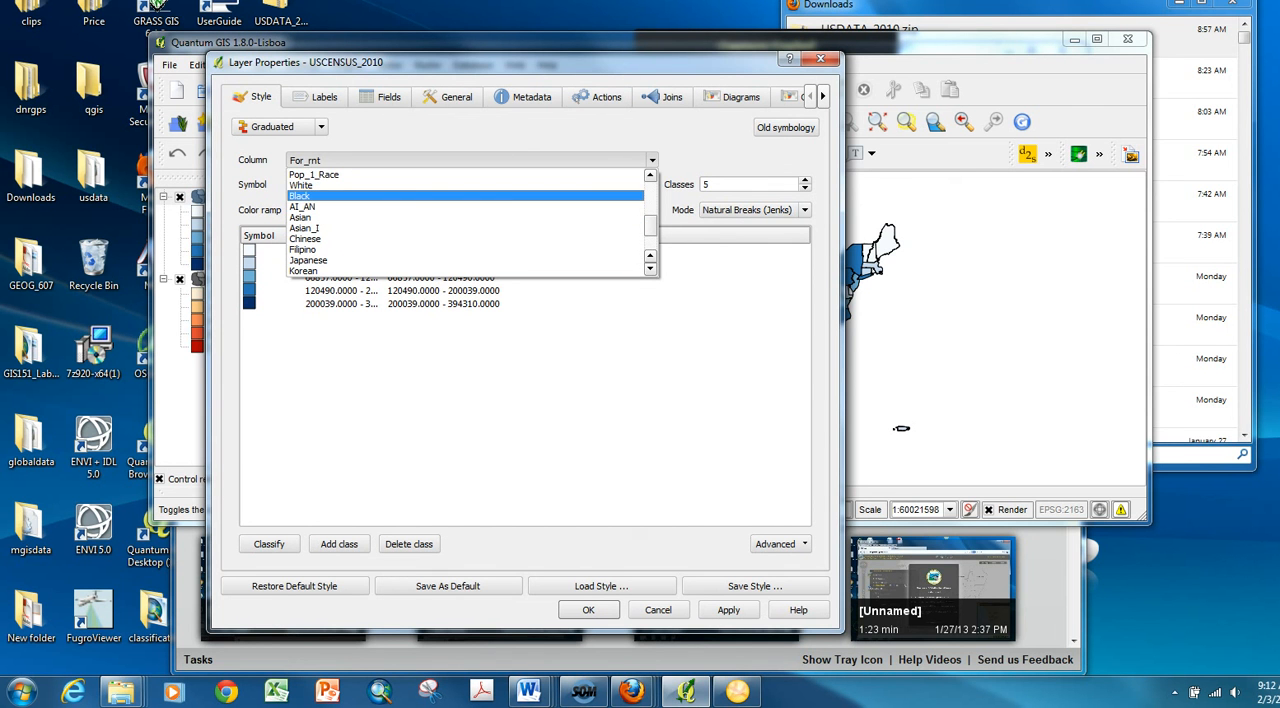
{"action": "left_click", "coordinate": [300, 195]}
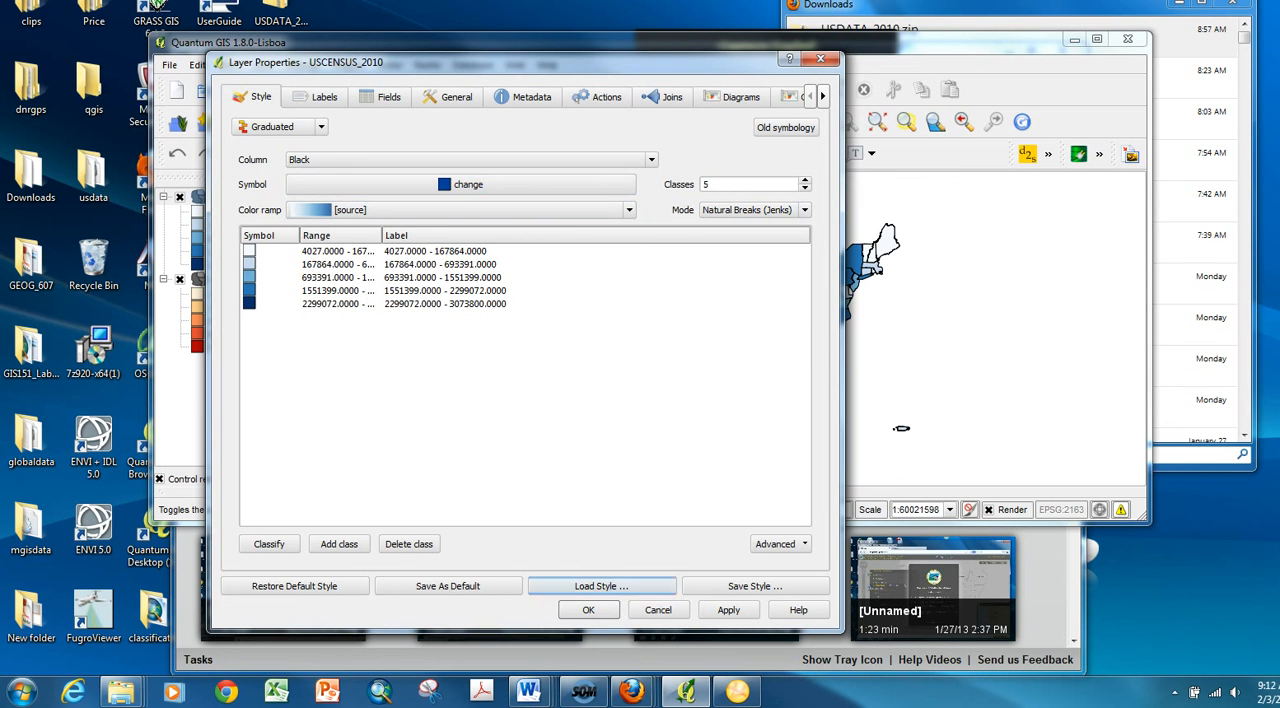
{"action": "left_click", "coordinate": [588, 610]}
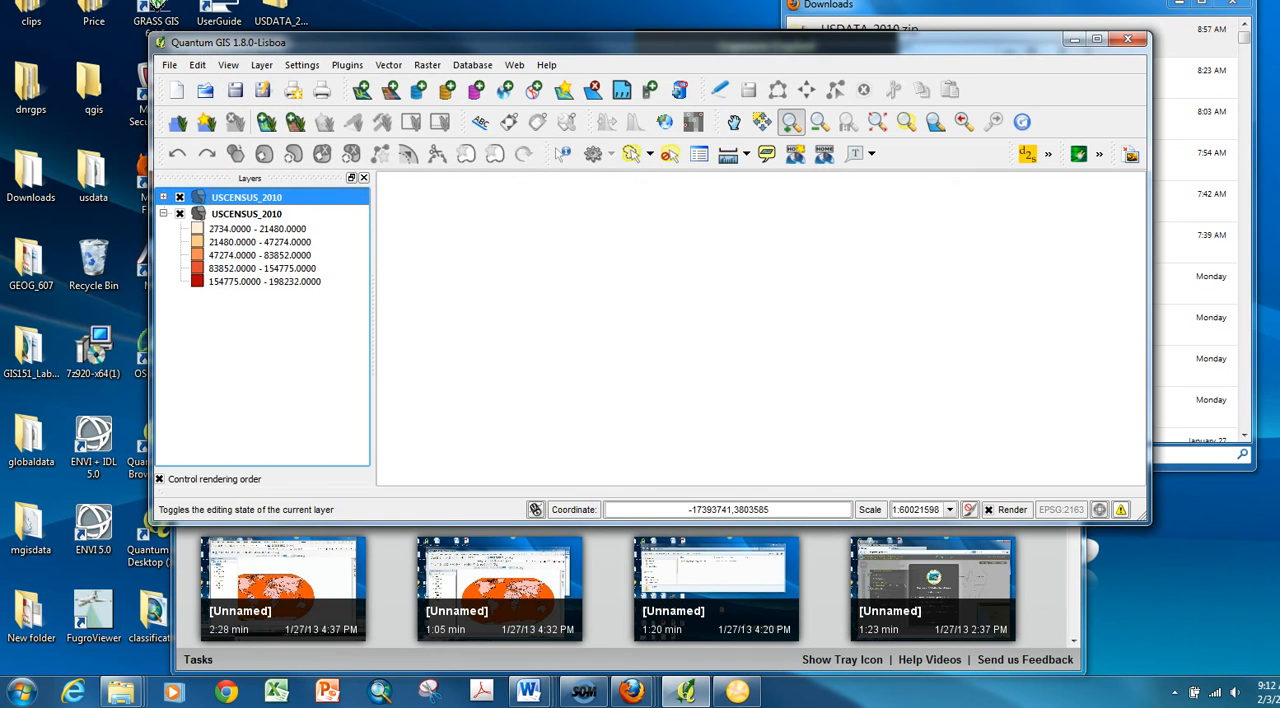